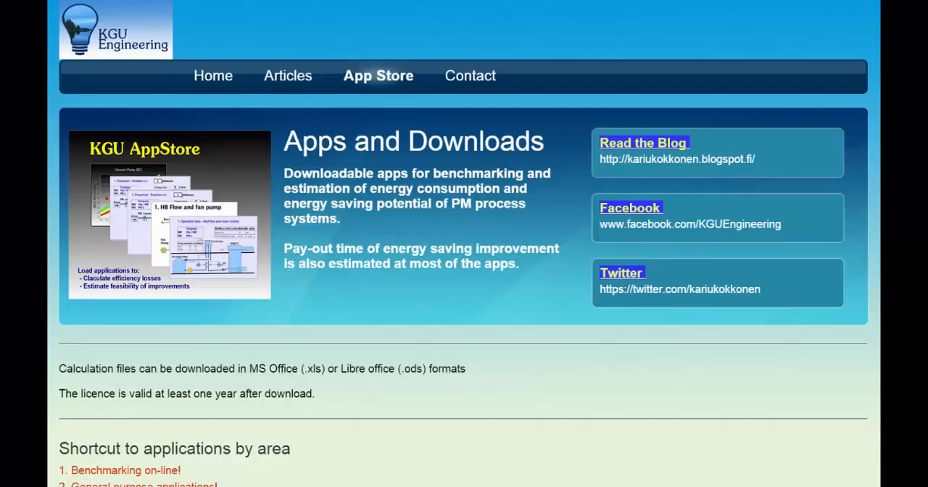
{"action": "mouse_move", "coordinate": [66, 142]}
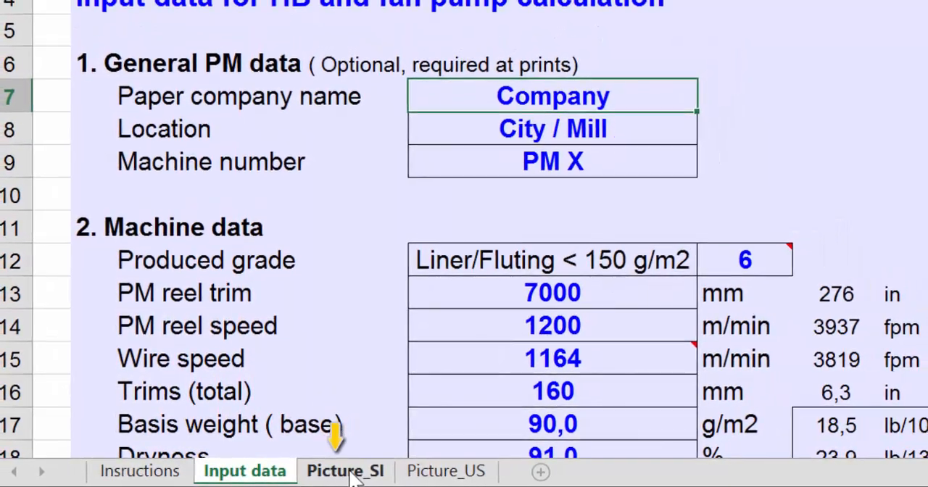
View the headbox approach flow flowchart on the Picture_SI sheet, then on the Picture_US sheet.
{"action": "left_click", "coordinate": [345, 472]}
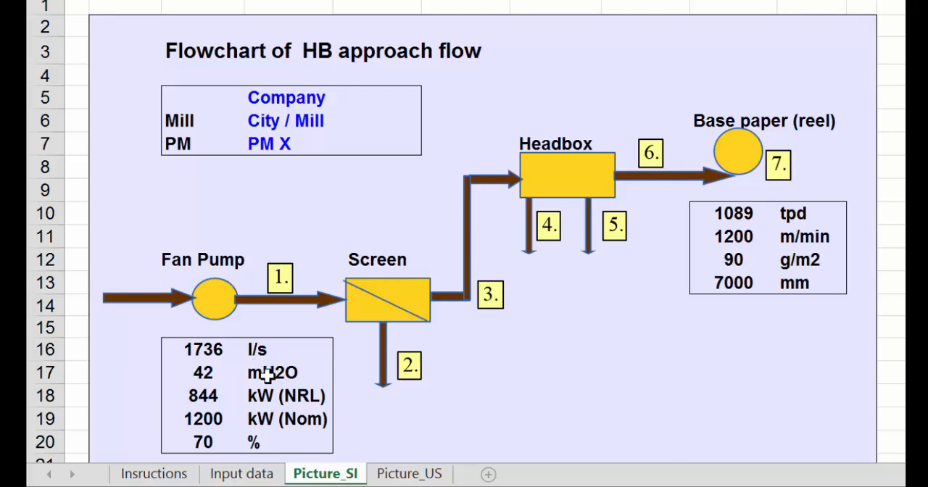
{"action": "mouse_move", "coordinate": [275, 419]}
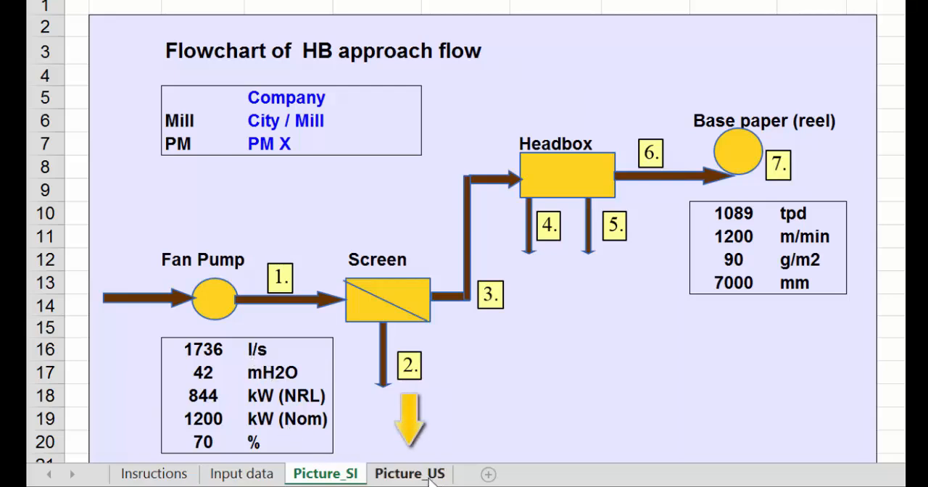
{"action": "left_click", "coordinate": [413, 473]}
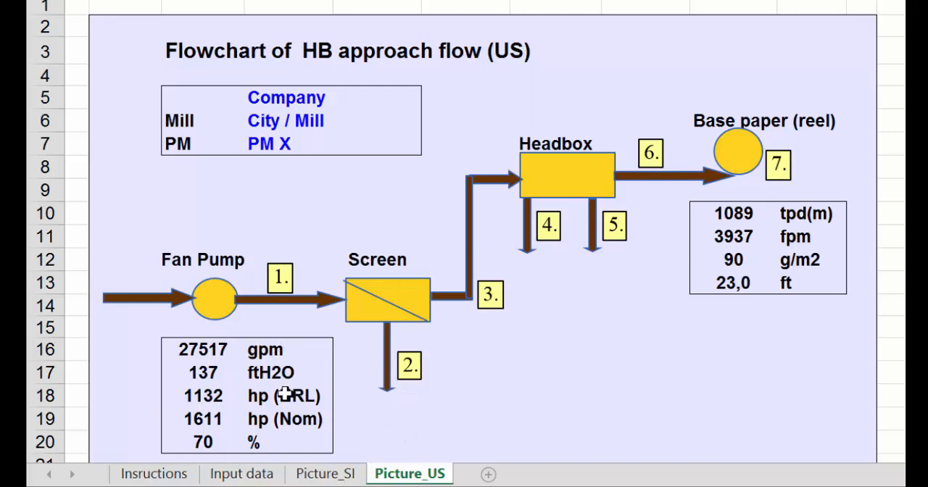
{"action": "mouse_move", "coordinate": [314, 397]}
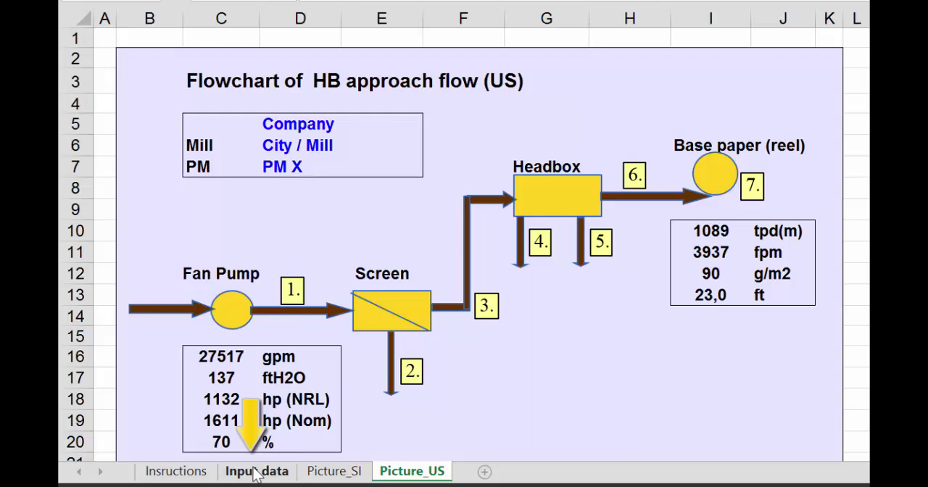
Return to the Input data sheet and set the produced grade to 4, WFU (Copy).
{"action": "left_click", "coordinate": [255, 471]}
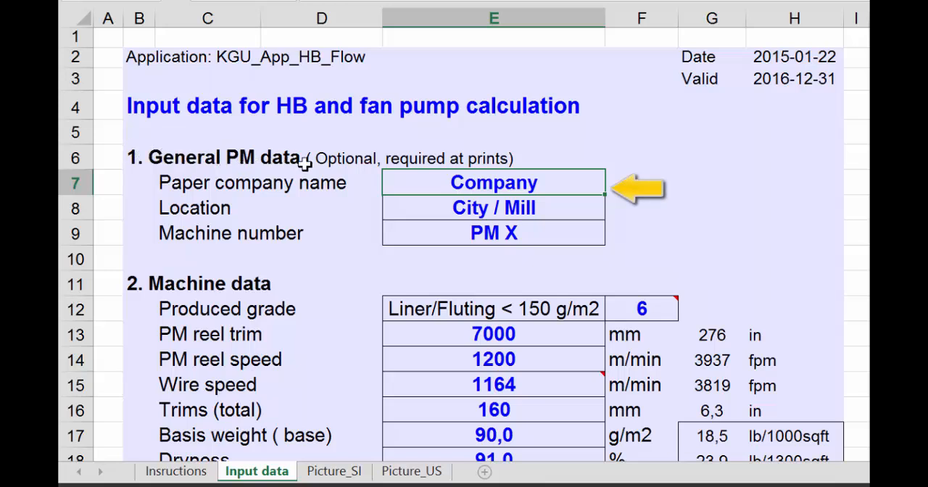
{"action": "mouse_move", "coordinate": [478, 190]}
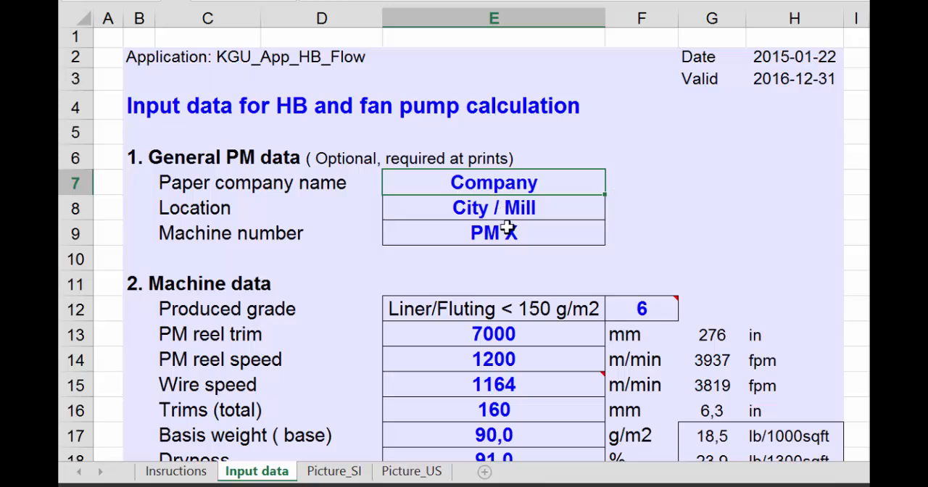
{"action": "mouse_move", "coordinate": [656, 244]}
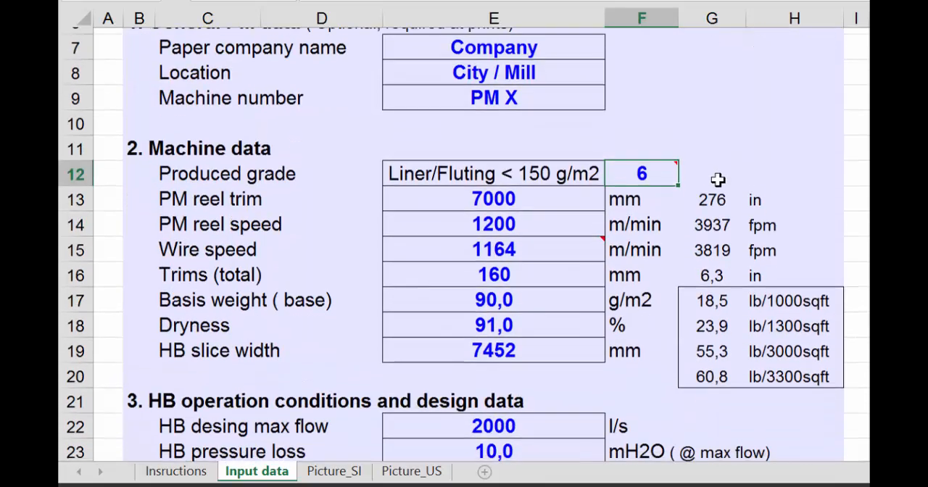
{"action": "scroll", "scroll_direction": "down", "scroll_amount": 3}
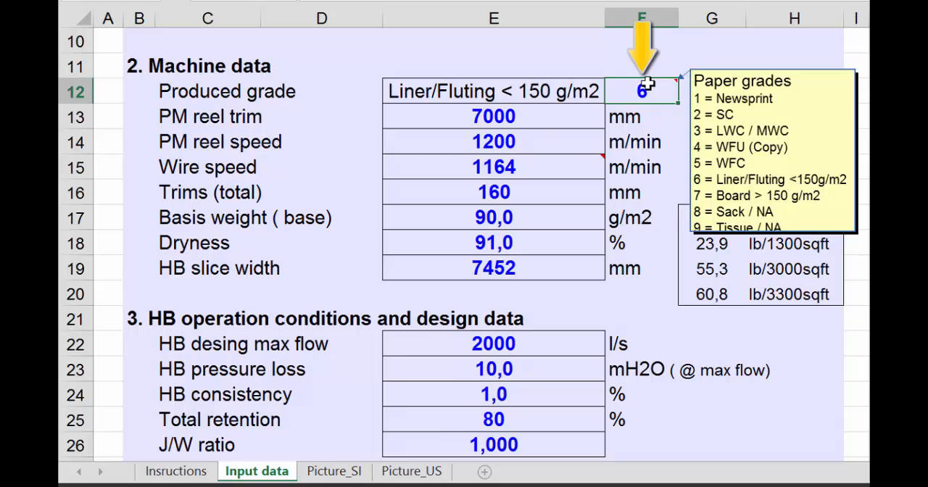
{"action": "type", "text": "4"}
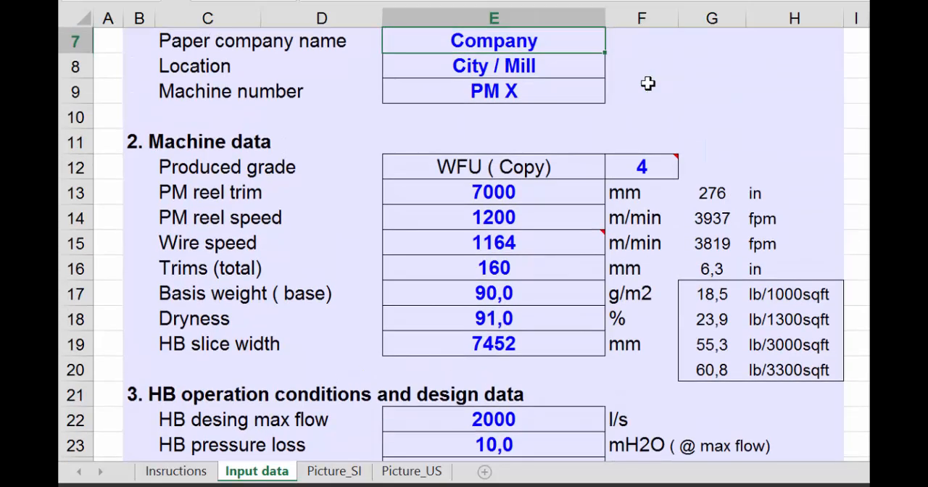
Enter machine data: reel trim 7200 mm, reel speed 1250 m/min, trims 150 mm, dryness 97 %.
{"action": "left_click", "coordinate": [493, 191]}
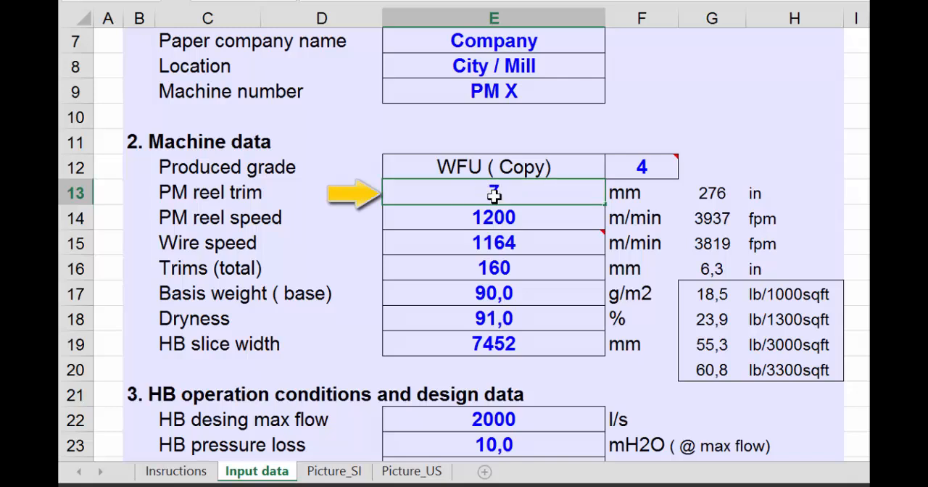
{"action": "type", "text": "7200"}
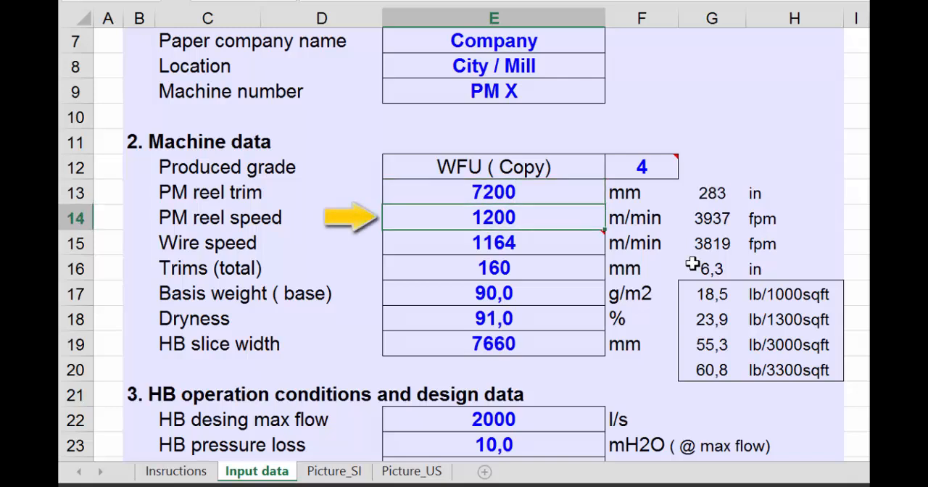
{"action": "type", "text": "1250"}
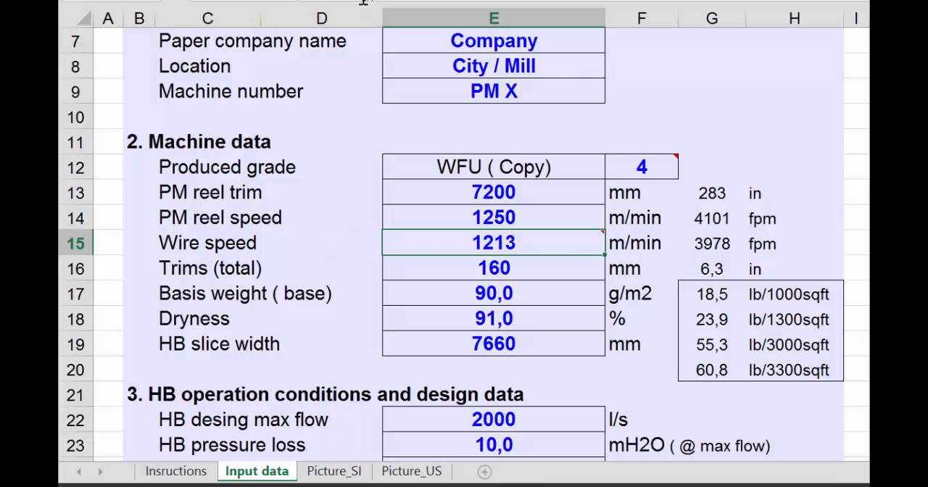
{"action": "mouse_move", "coordinate": [502, 242]}
{"action": "type", "text": "1210"}
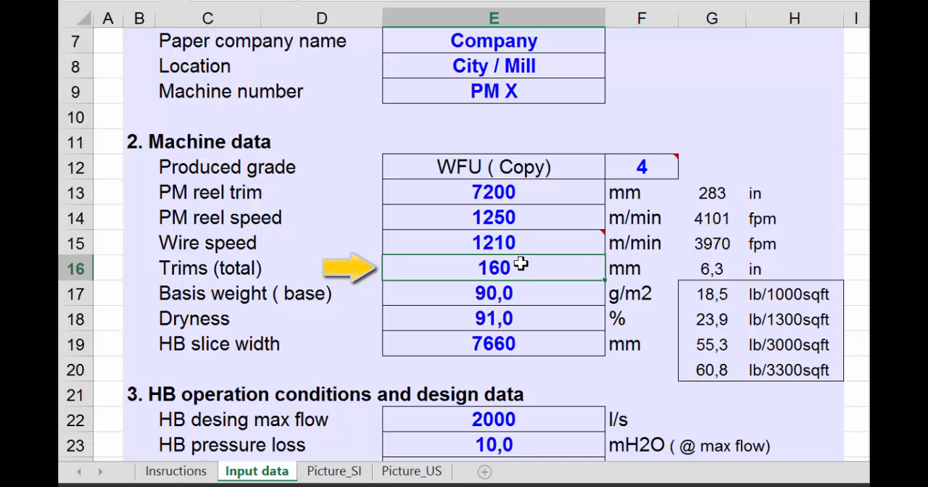
{"action": "type", "text": "1"}
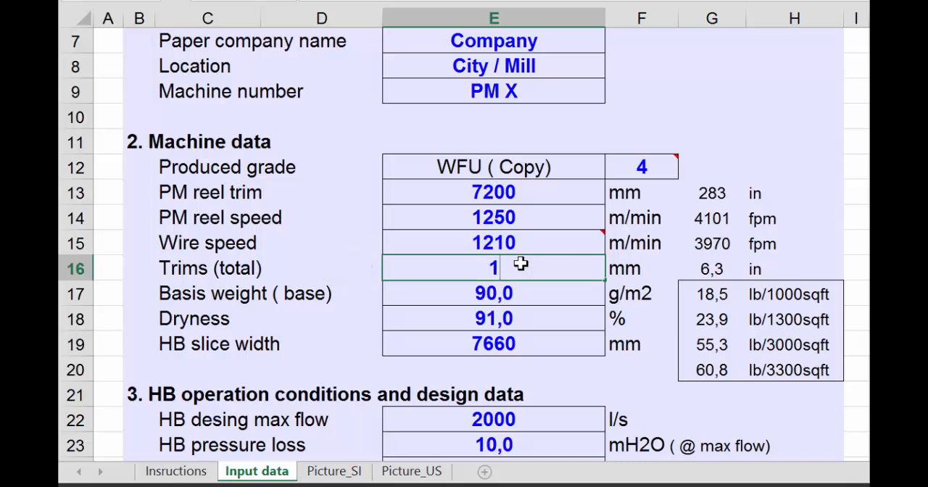
{"action": "type", "text": "50"}
{"action": "left_click", "coordinate": [495, 293]}
{"action": "type", "text": "80"}
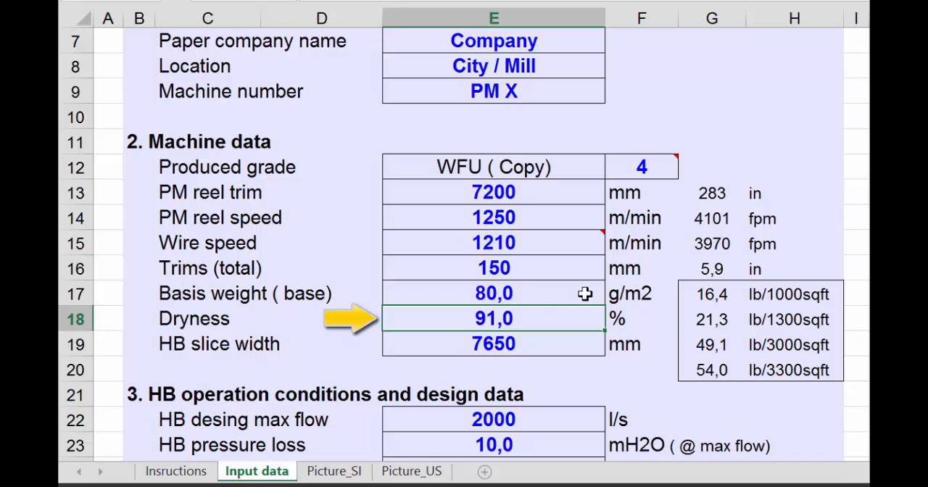
{"action": "type", "text": "9"}
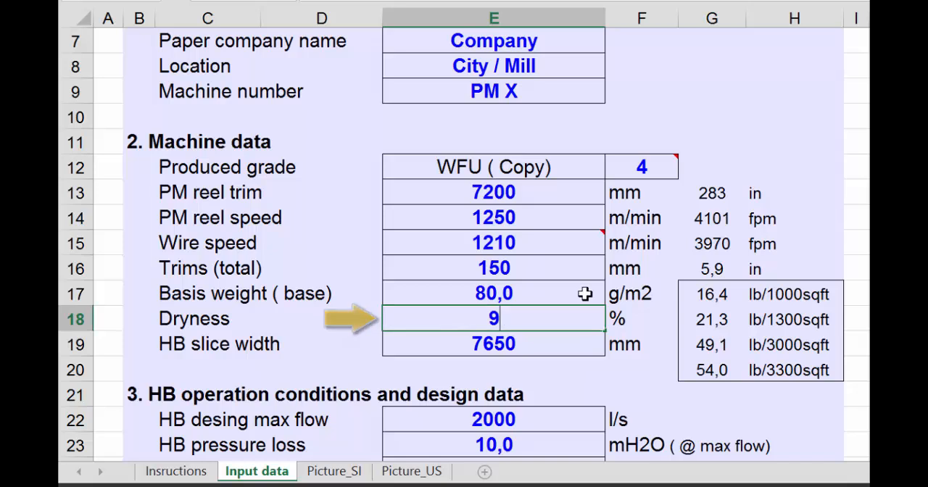
{"action": "type", "text": "97,0"}
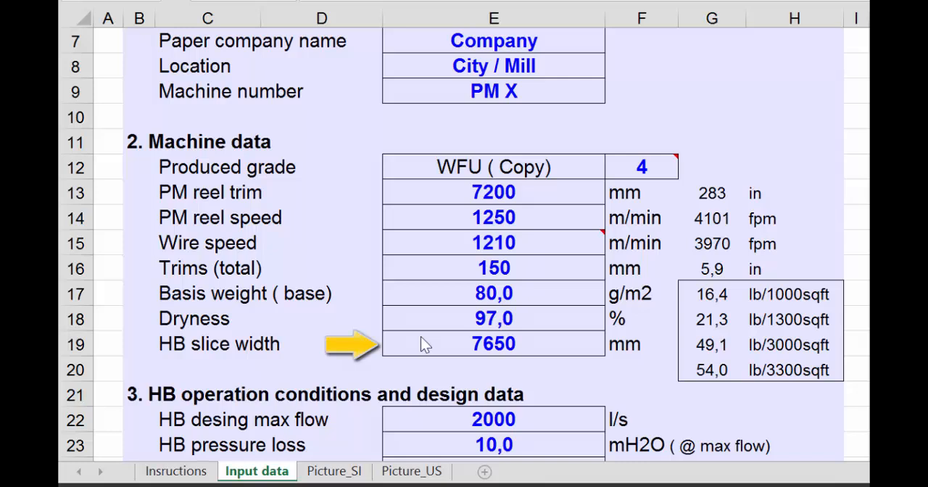
{"action": "mouse_move", "coordinate": [430, 344]}
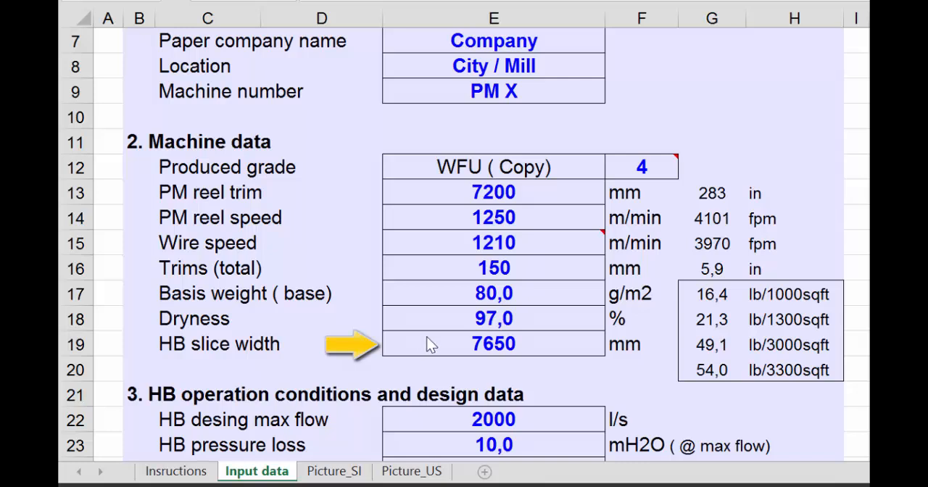
{"action": "mouse_move", "coordinate": [432, 188]}
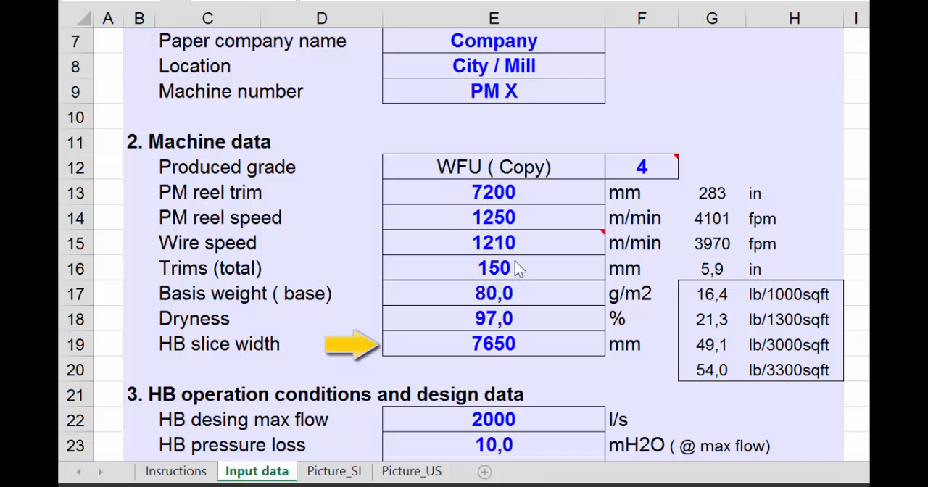
{"action": "mouse_move", "coordinate": [516, 354]}
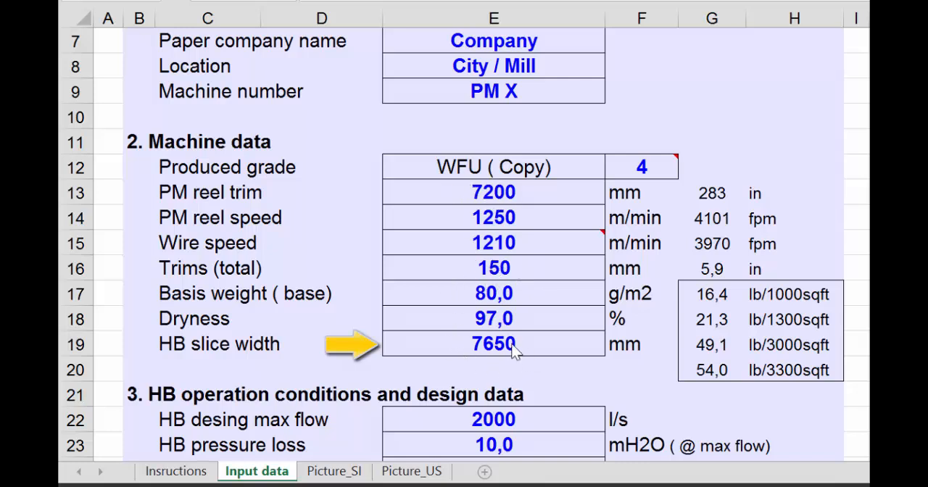
{"action": "mouse_move", "coordinate": [473, 354]}
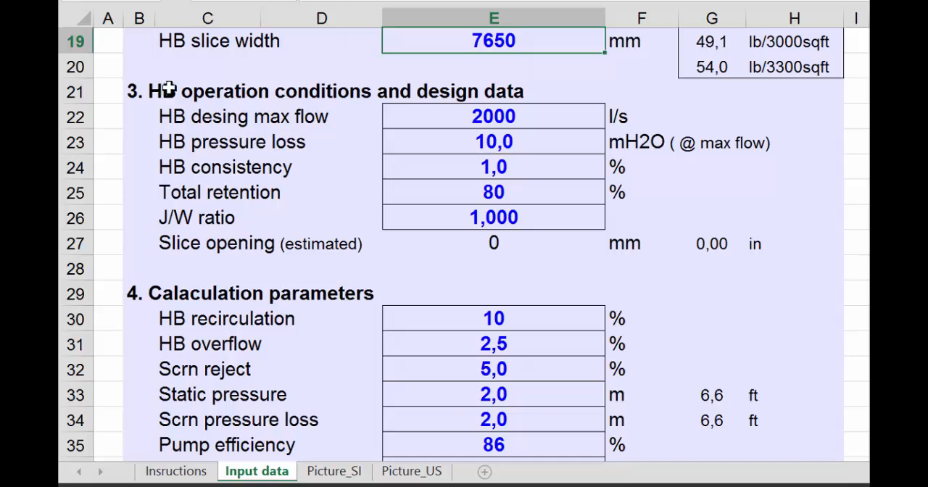
{"action": "mouse_move", "coordinate": [179, 87]}
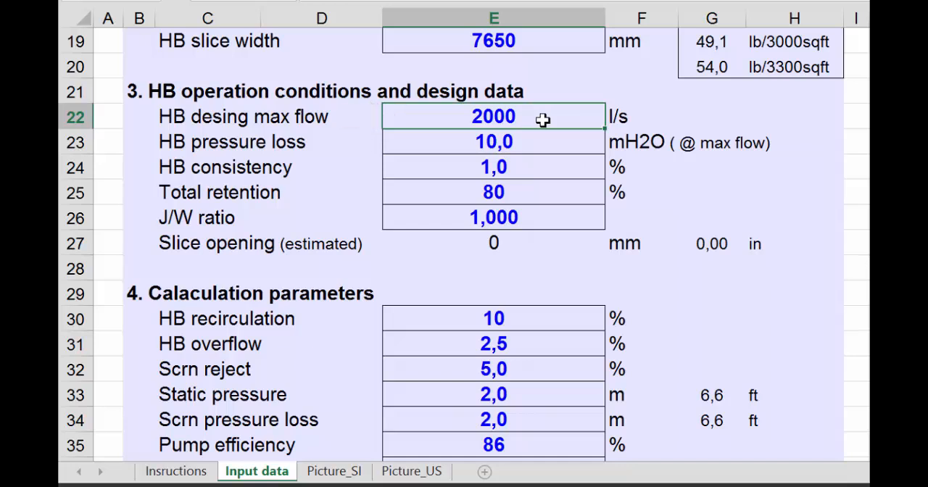
Set the HB design max flow to 180 and the HB pressure loss to 12 mH2O.
{"action": "left_click", "coordinate": [493, 142]}
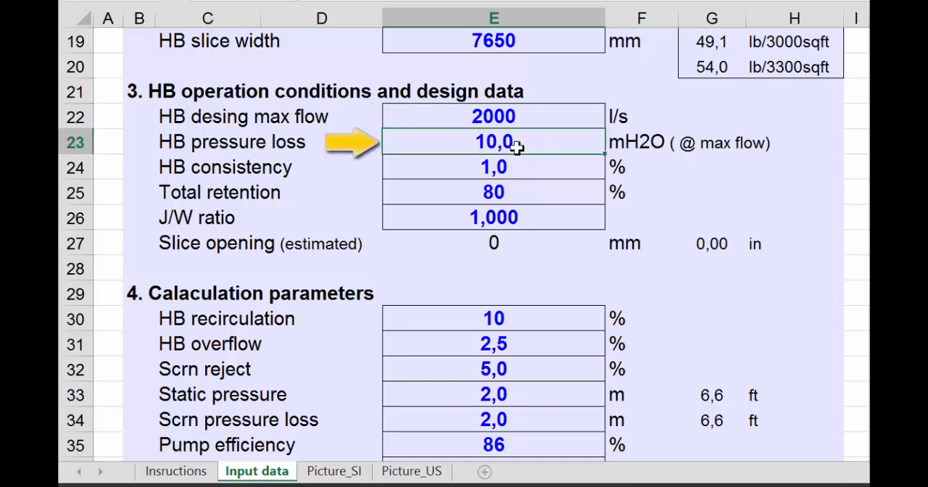
{"action": "left_click", "coordinate": [493, 116]}
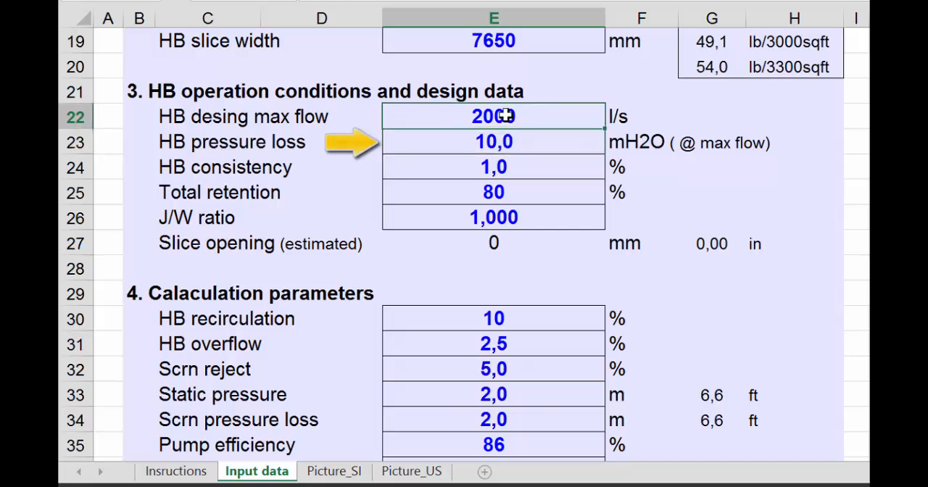
{"action": "type", "text": "180"}
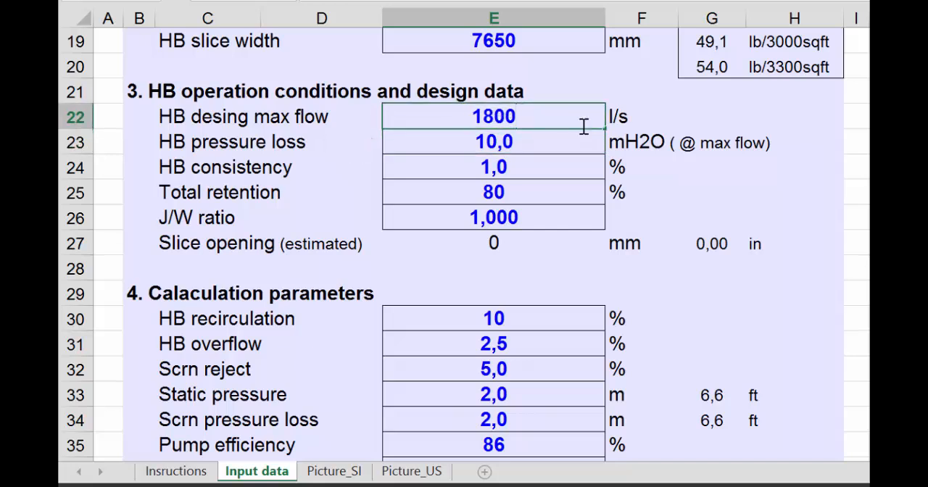
{"action": "left_click", "coordinate": [492, 142]}
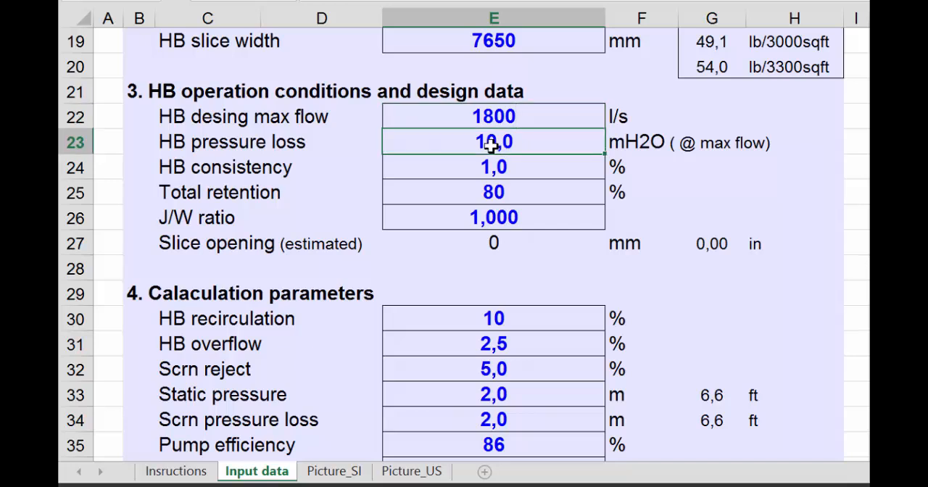
{"action": "type", "text": "12"}
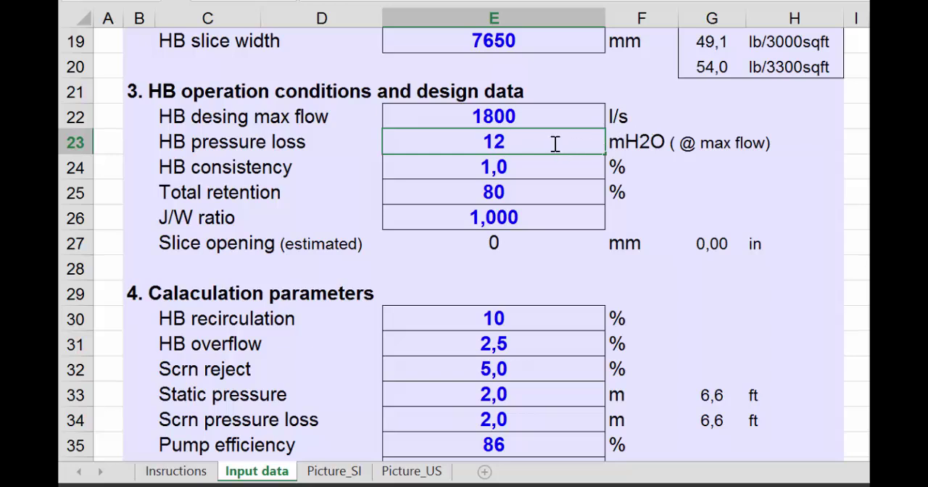
{"action": "mouse_move", "coordinate": [553, 139]}
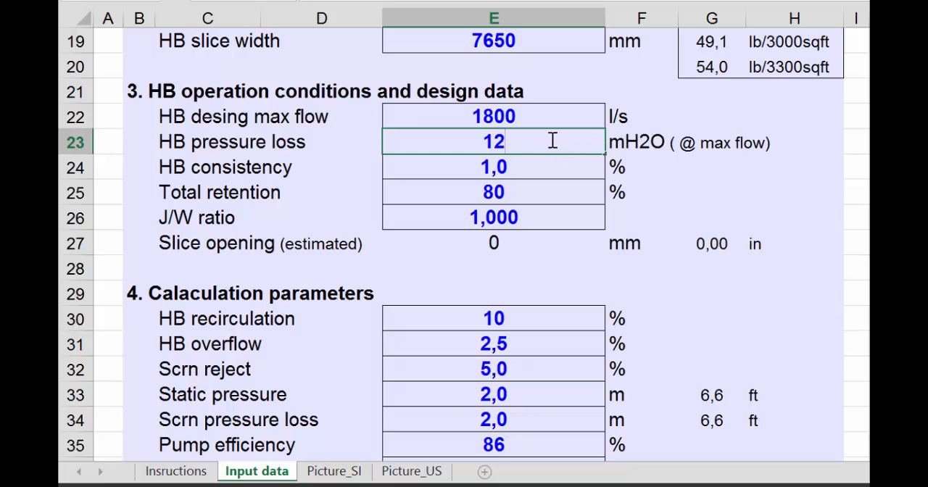
Set the HB consistency to 0.85 %.
{"action": "left_click", "coordinate": [493, 167]}
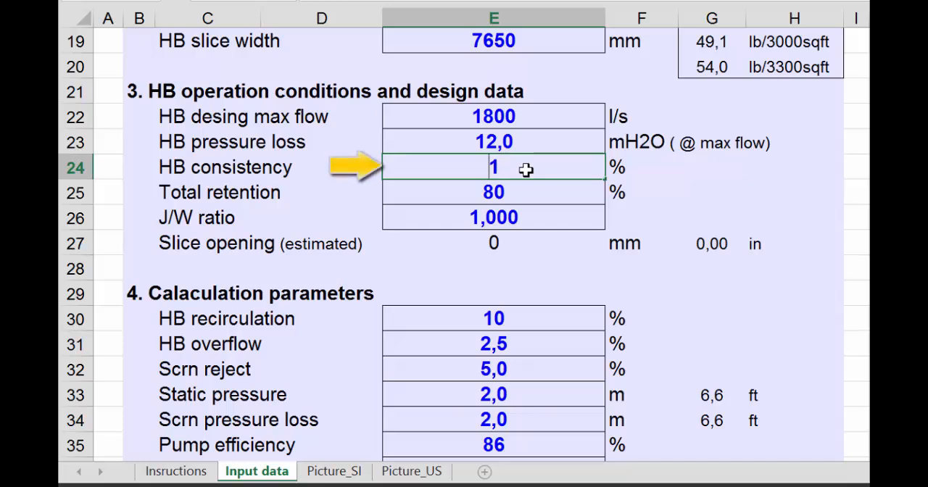
{"action": "type", "text": "0"}
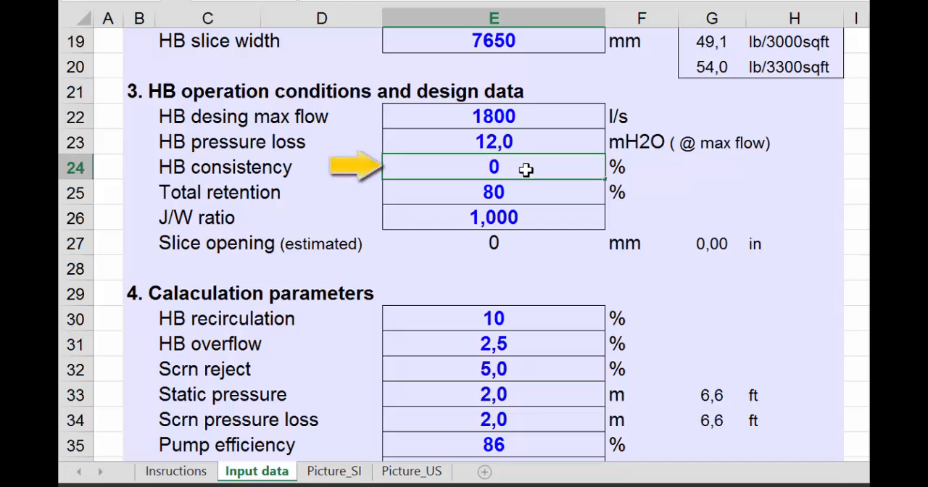
{"action": "type", "text": "0.85"}
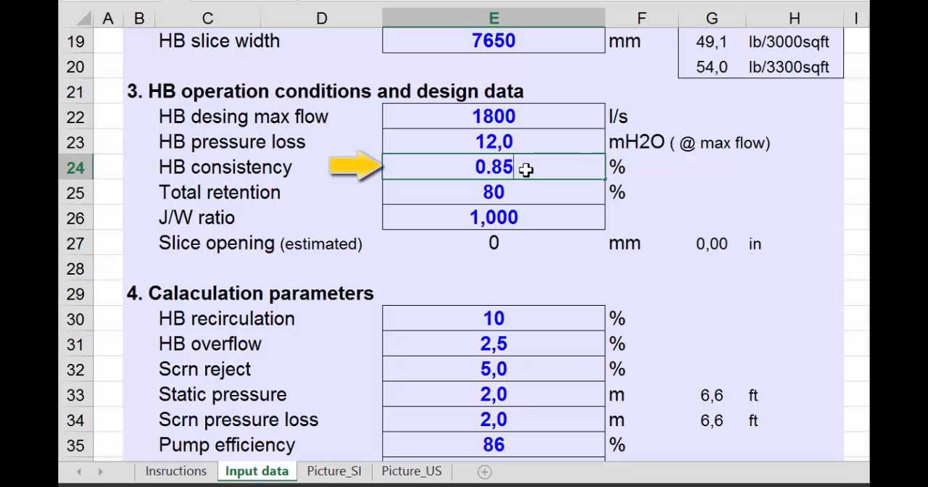
{"action": "left_click", "coordinate": [493, 191]}
{"action": "type", "text": "82"}
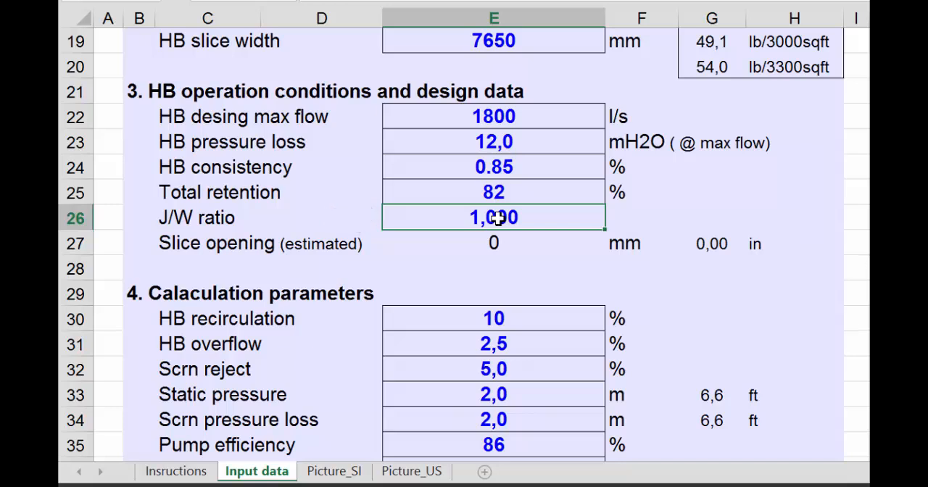
{"action": "mouse_move", "coordinate": [556, 219]}
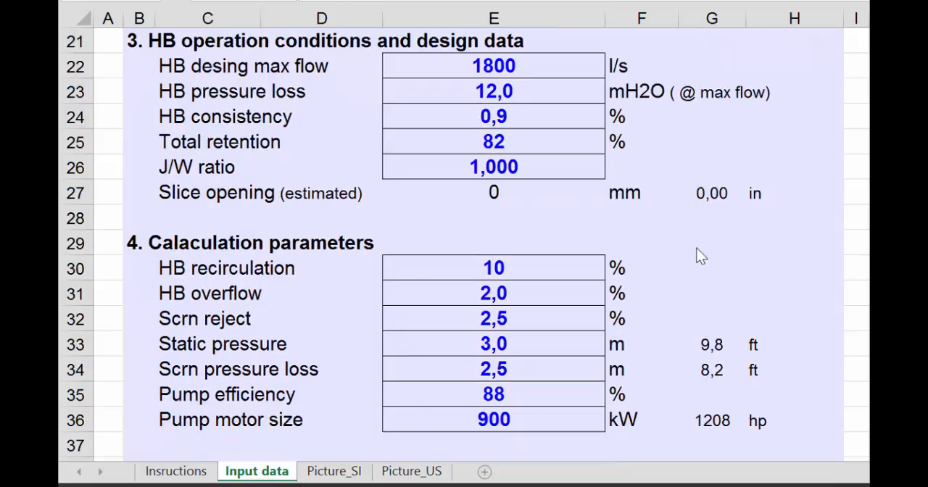
Review the HB recirculation values and raise the pump motor size to 1100 kW.
{"action": "scroll", "scroll_direction": "down", "scroll_amount": 3}
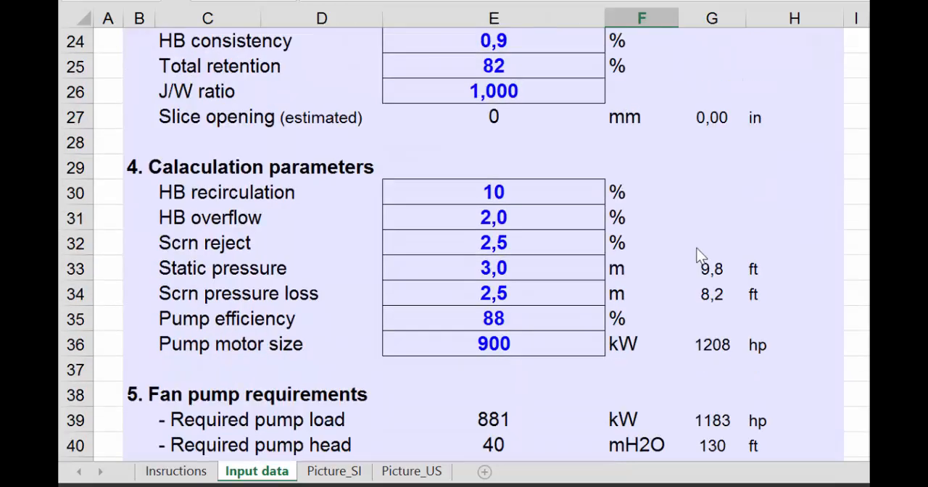
{"action": "scroll", "scroll_direction": "down", "scroll_amount": 3}
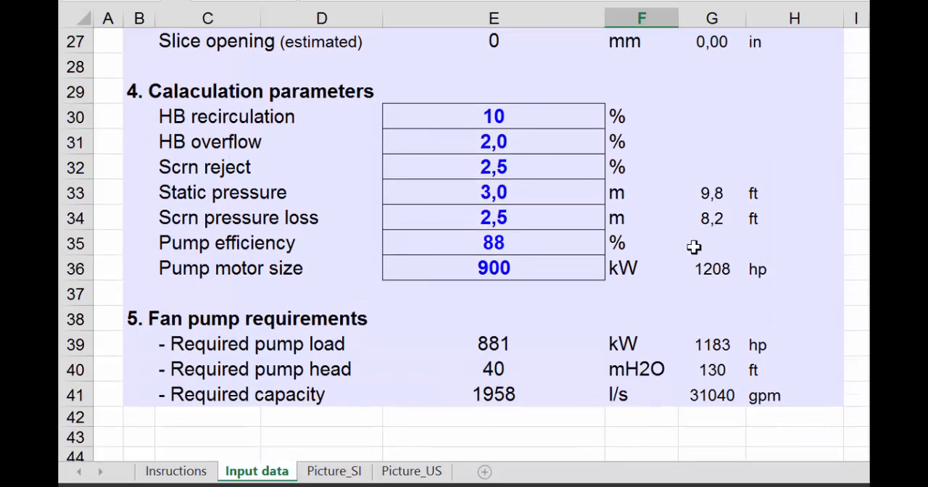
{"action": "mouse_move", "coordinate": [574, 188]}
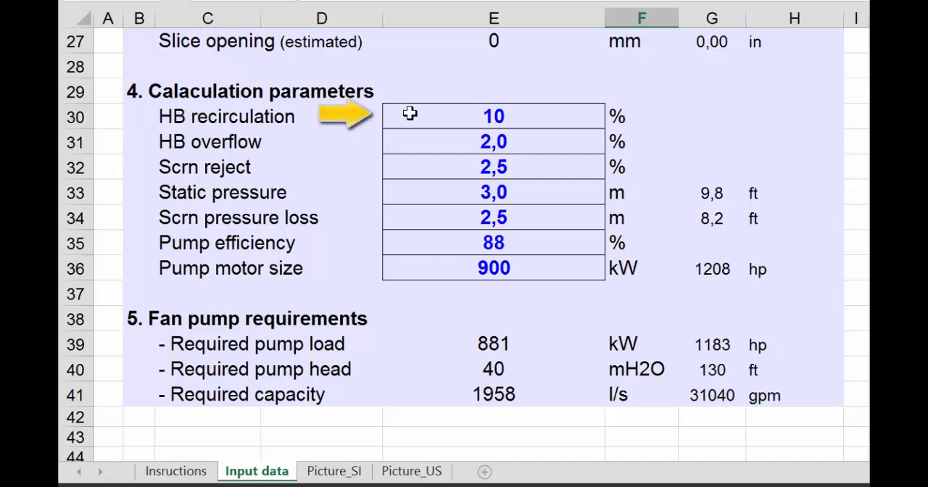
{"action": "left_click", "coordinate": [493, 116]}
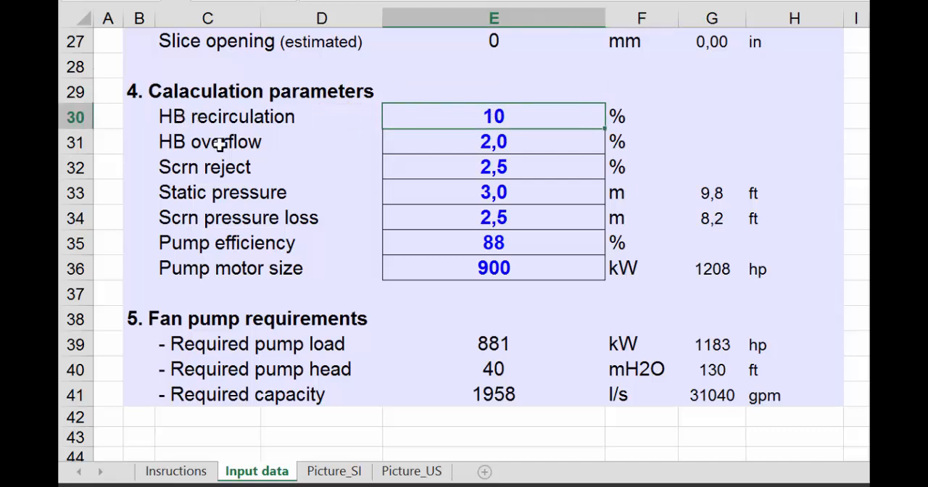
{"action": "left_click", "coordinate": [493, 142]}
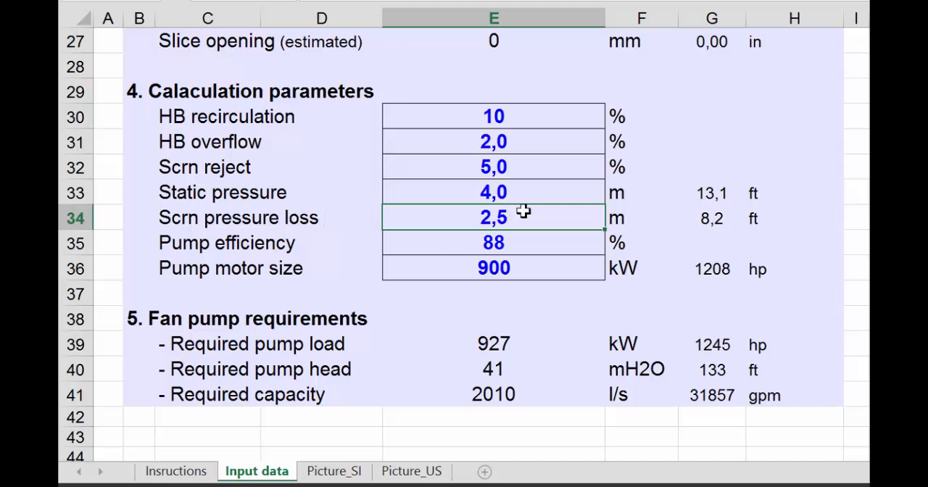
{"action": "mouse_move", "coordinate": [472, 217]}
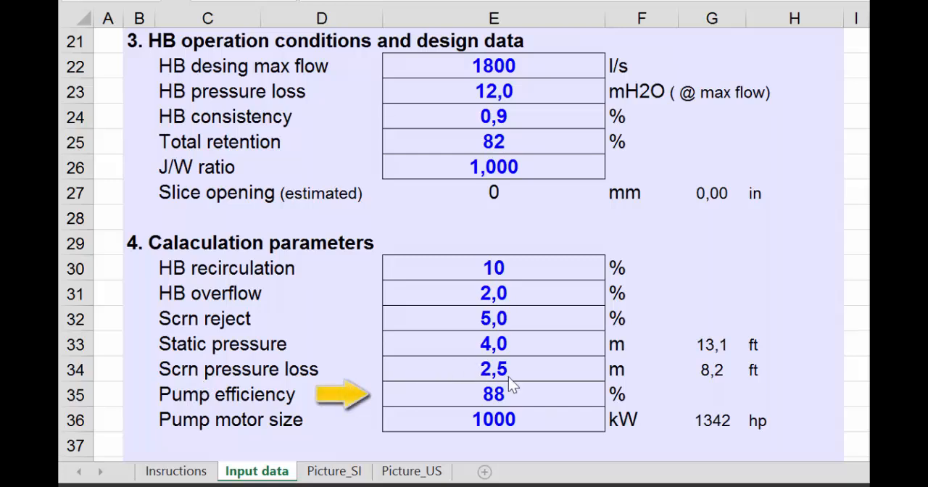
{"action": "mouse_move", "coordinate": [486, 409]}
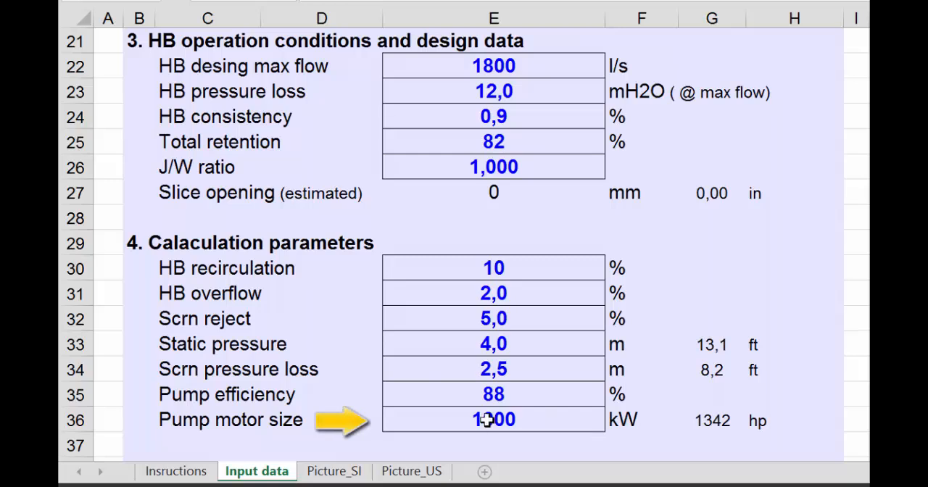
{"action": "left_click", "coordinate": [490, 420]}
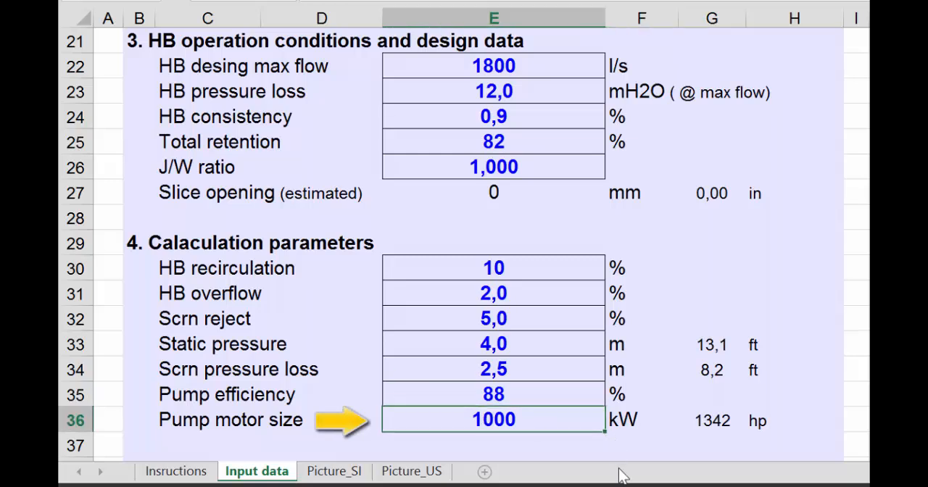
{"action": "type", "text": "11"}
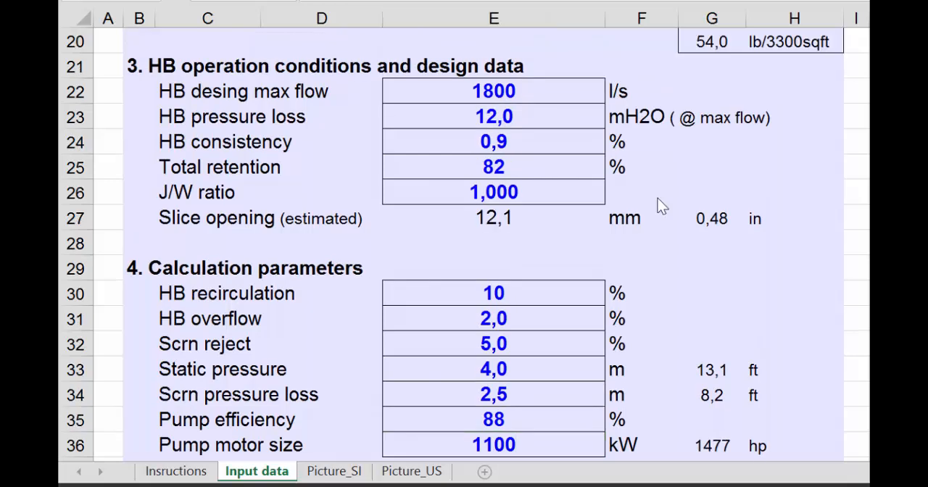
{"action": "mouse_move", "coordinate": [589, 287]}
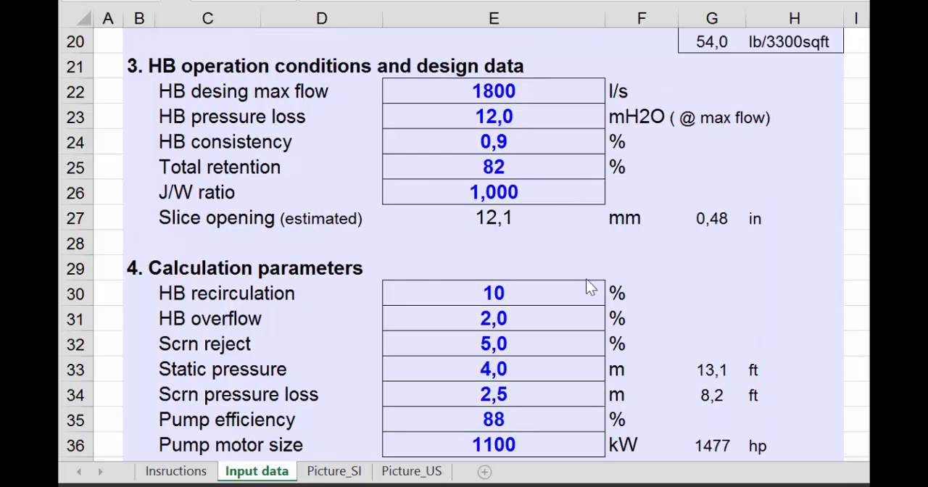
{"action": "mouse_move", "coordinate": [531, 351]}
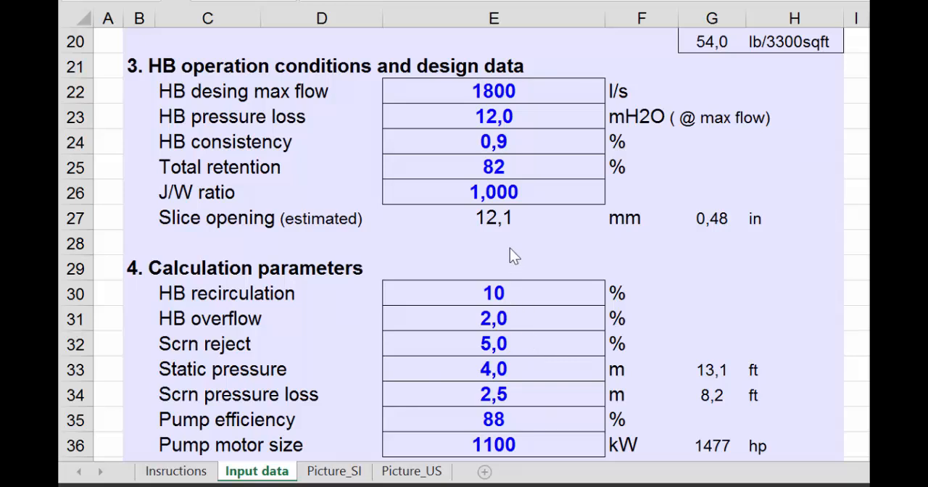
{"action": "left_click", "coordinate": [493, 167]}
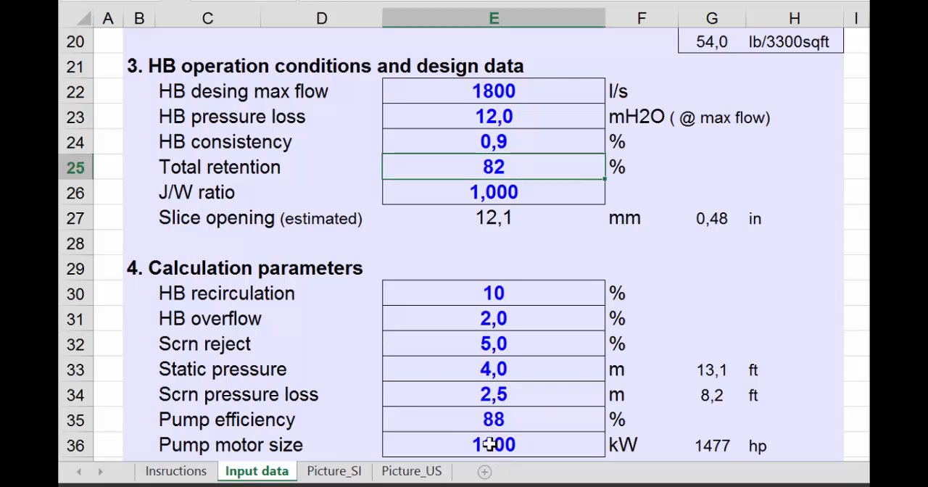
Check the fan pump requirements: 911 kW load, 42 mH2O head, 1898 l/s capacity.
{"action": "scroll", "scroll_direction": "down", "scroll_amount": 3}
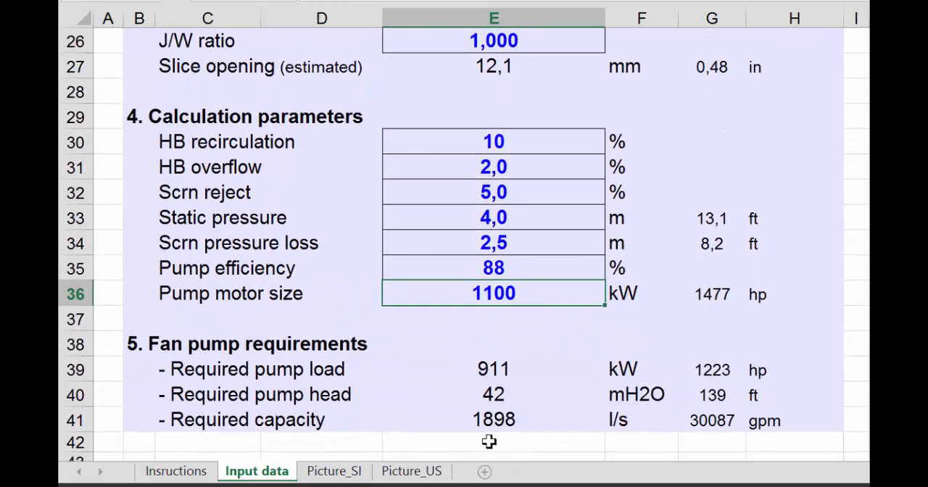
{"action": "mouse_move", "coordinate": [219, 354]}
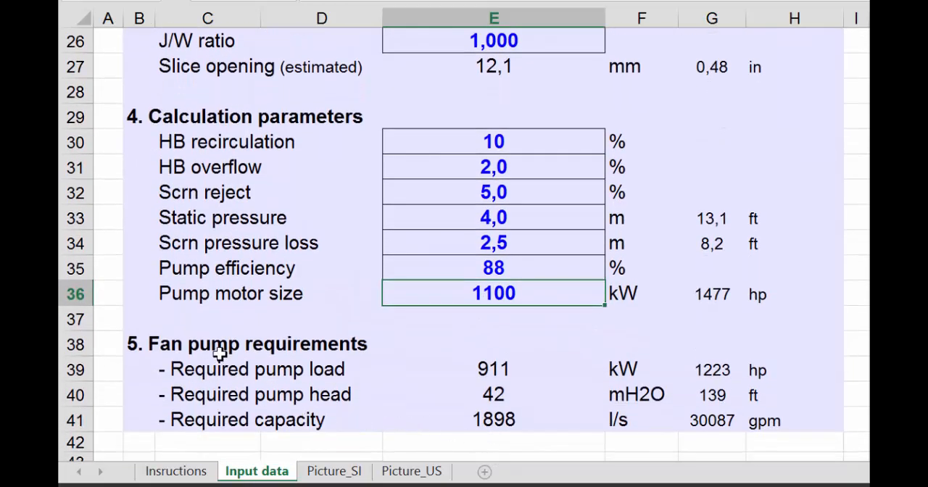
{"action": "mouse_move", "coordinate": [208, 363]}
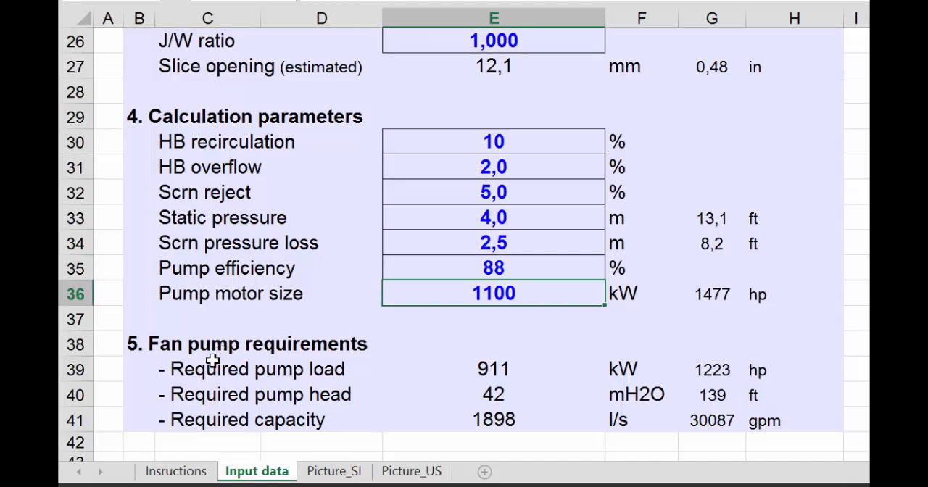
{"action": "mouse_move", "coordinate": [484, 394]}
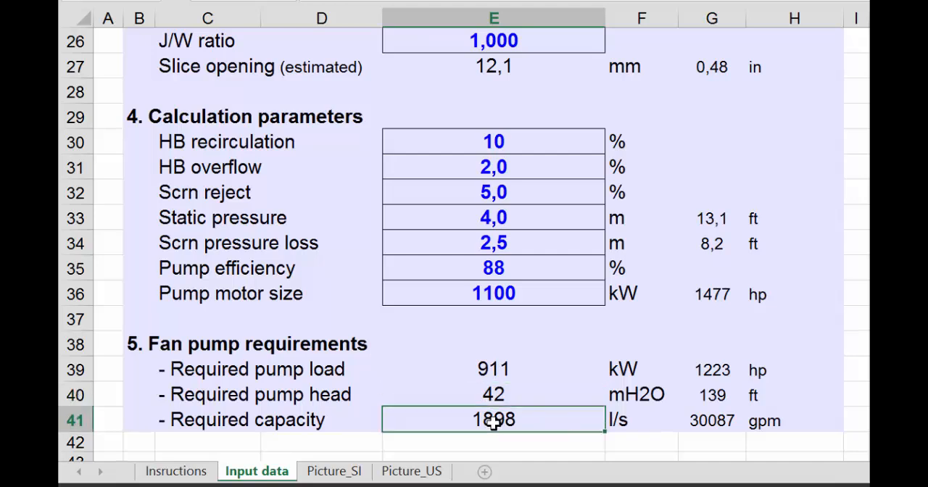
{"action": "left_click", "coordinate": [500, 368]}
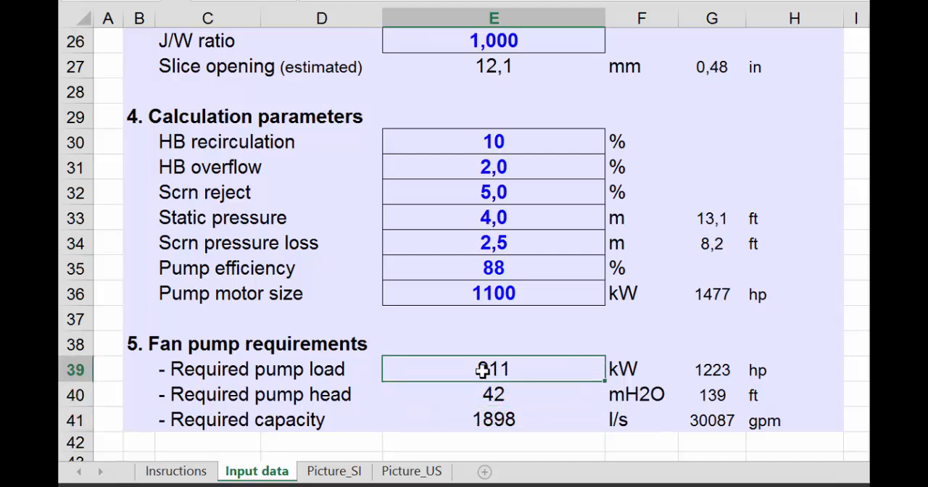
{"action": "mouse_move", "coordinate": [516, 374]}
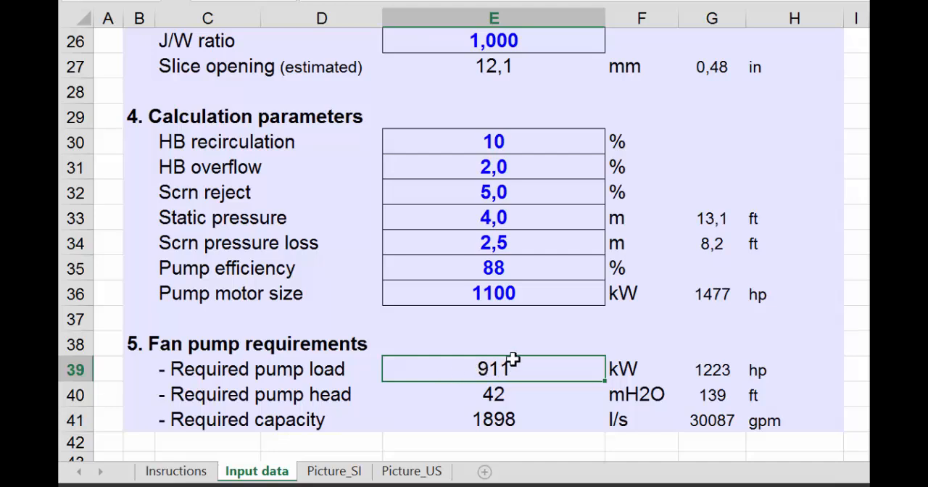
{"action": "mouse_move", "coordinate": [490, 368]}
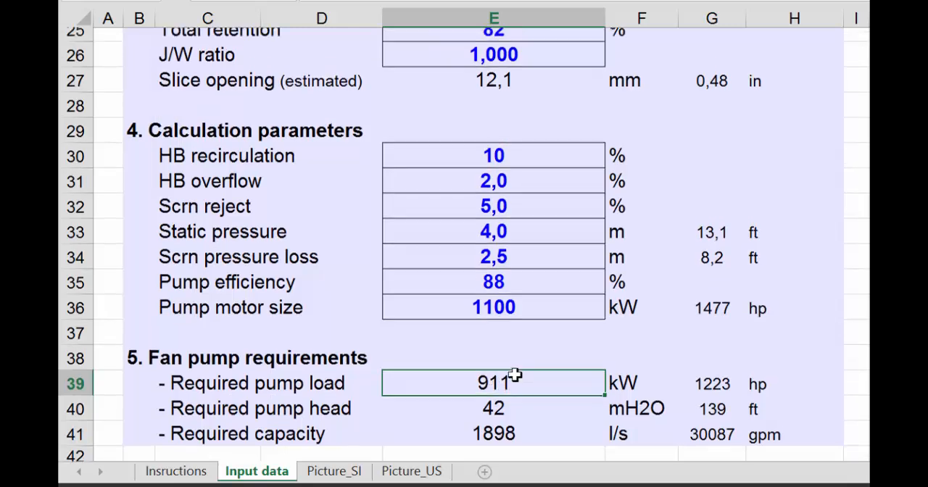
{"action": "scroll", "scroll_direction": "up", "scroll_amount": 3}
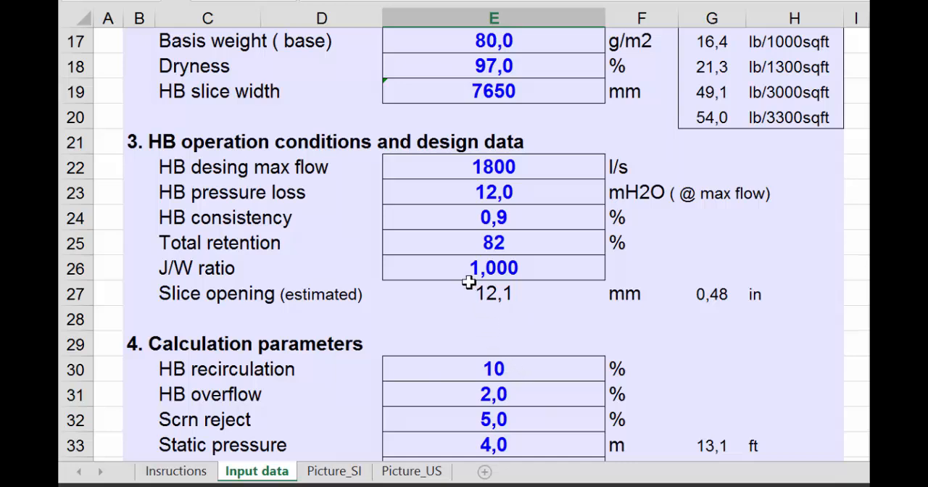
{"action": "mouse_move", "coordinate": [499, 217]}
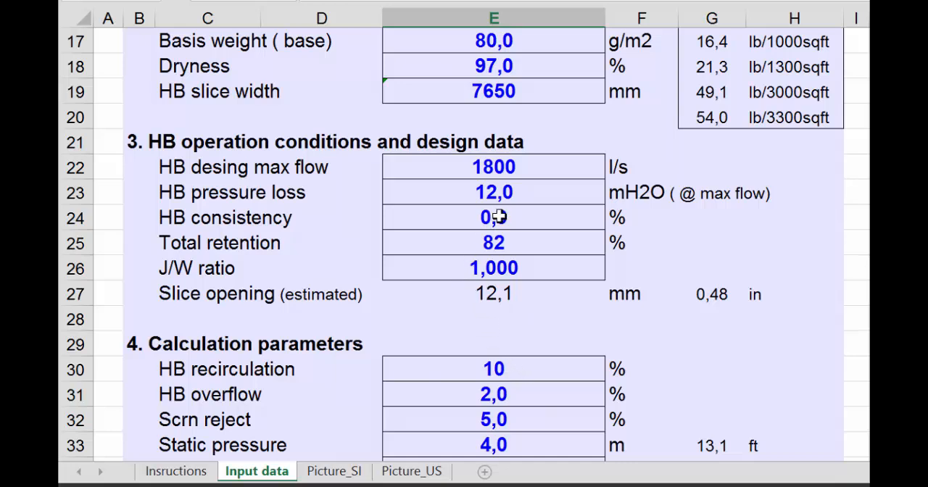
{"action": "type", "text": "0,9"}
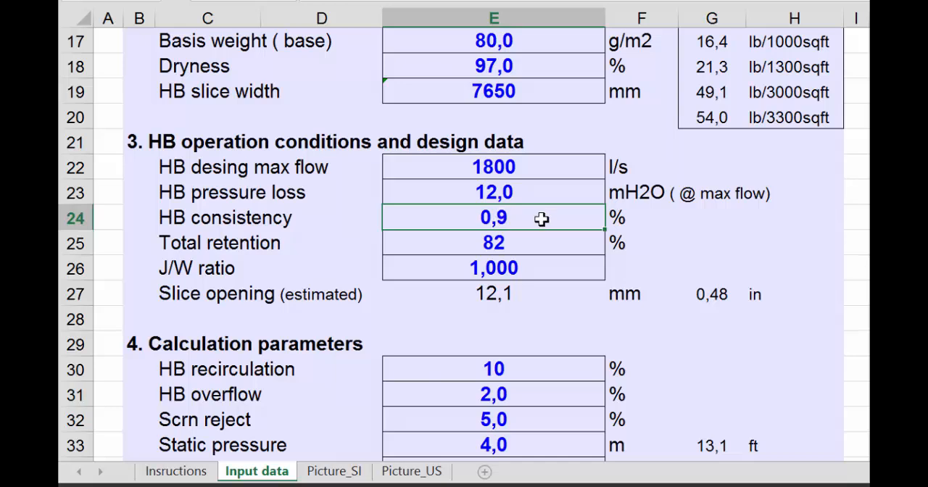
{"action": "type", "text": "1"}
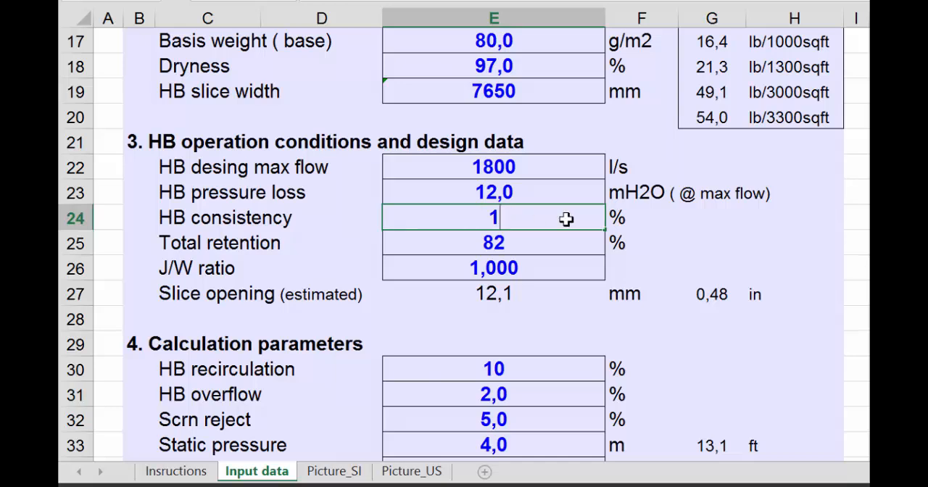
{"action": "type", "text": "1,0"}
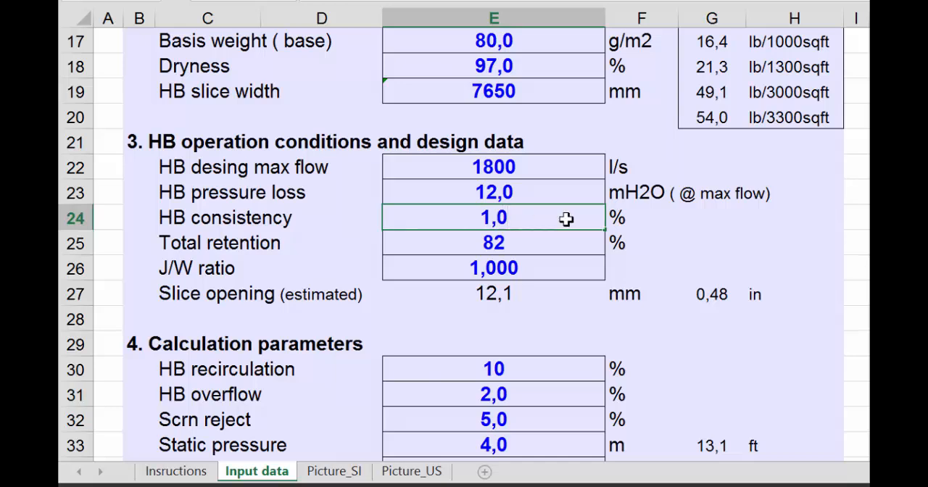
{"action": "mouse_move", "coordinate": [548, 305]}
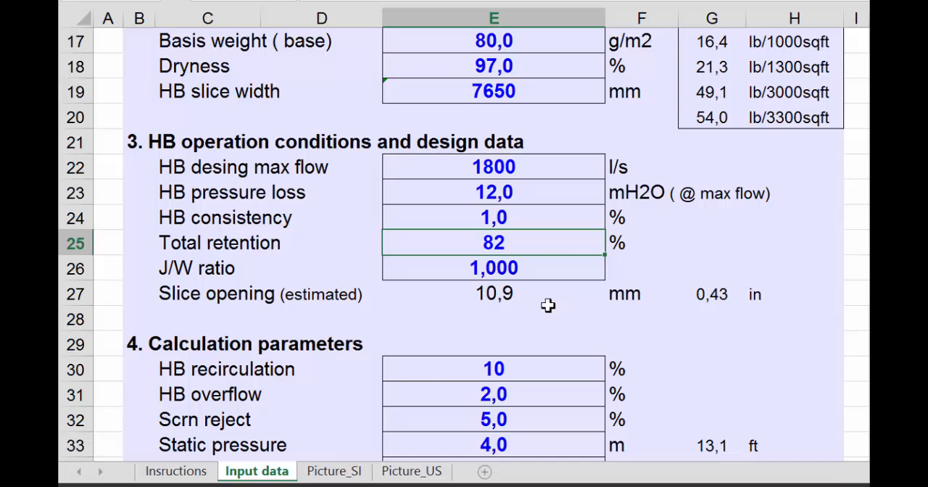
{"action": "mouse_move", "coordinate": [522, 308]}
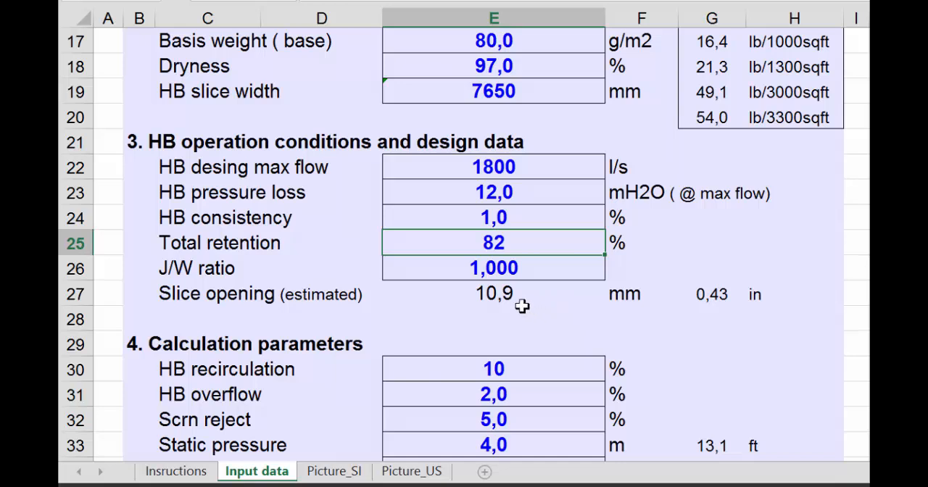
{"action": "mouse_move", "coordinate": [499, 307]}
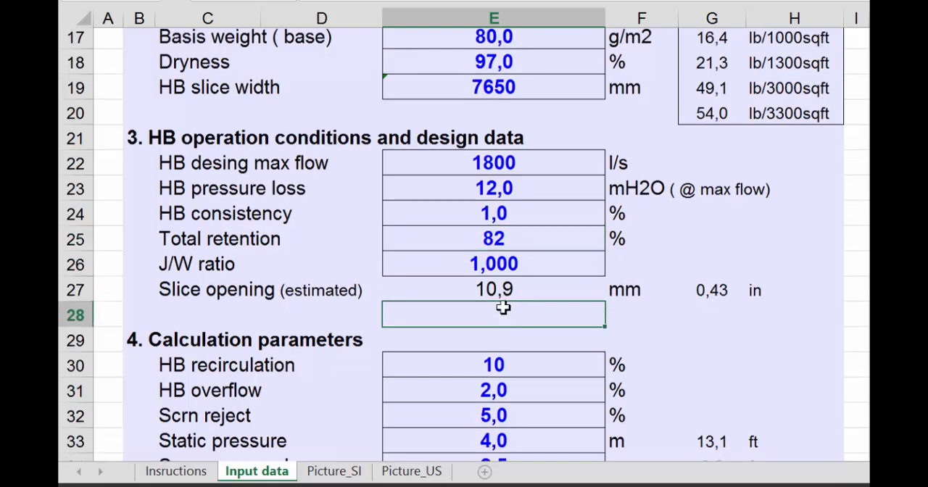
{"action": "scroll", "scroll_direction": "down", "scroll_amount": 3}
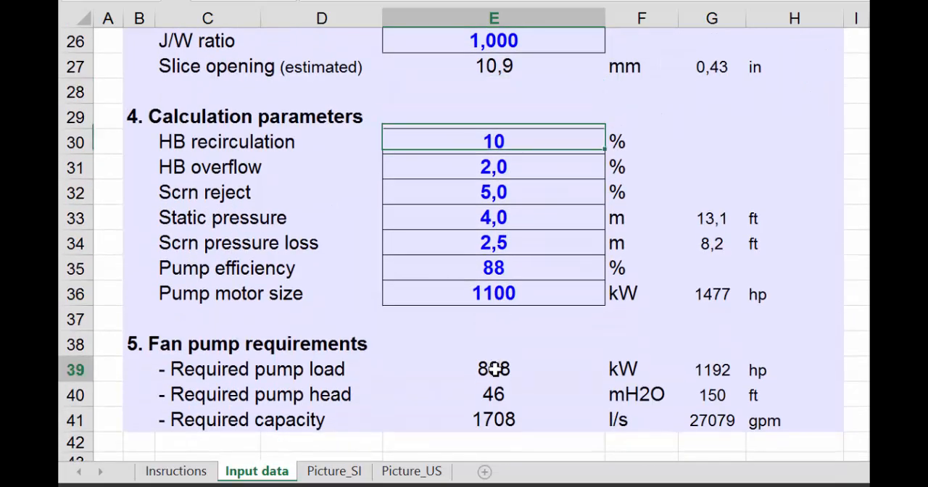
{"action": "left_click", "coordinate": [493, 368]}
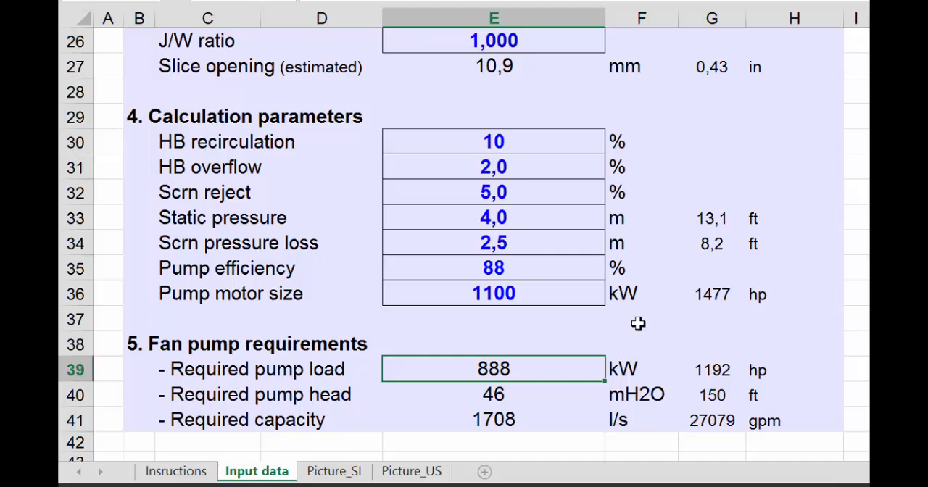
{"action": "mouse_move", "coordinate": [584, 354]}
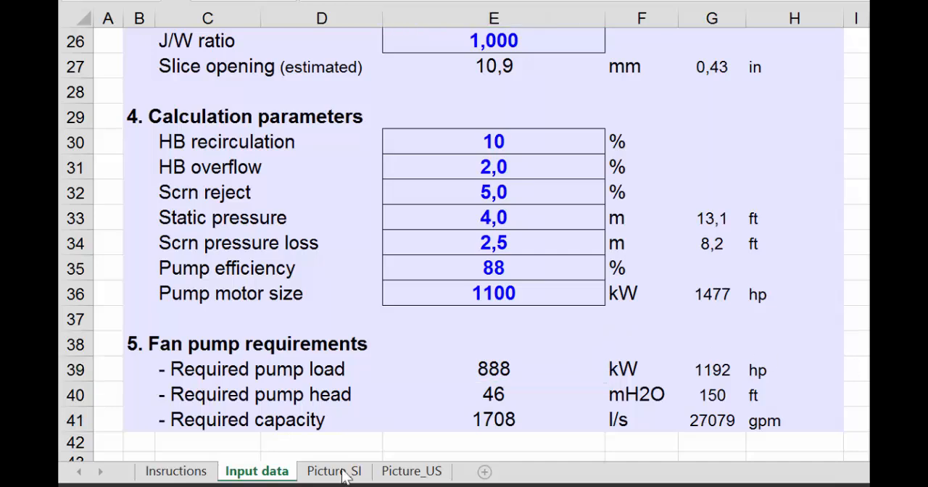
Review the SI flowchart and its updated material balance.
{"action": "left_click", "coordinate": [334, 471]}
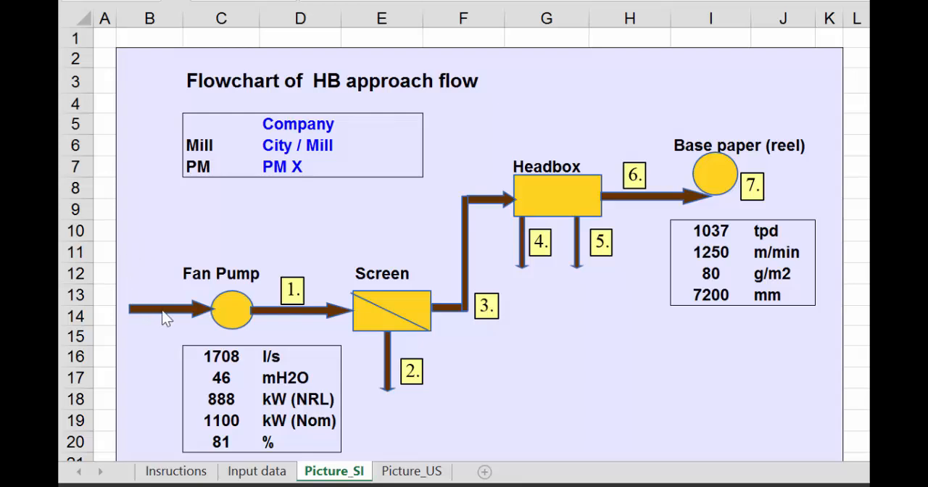
{"action": "mouse_move", "coordinate": [573, 198]}
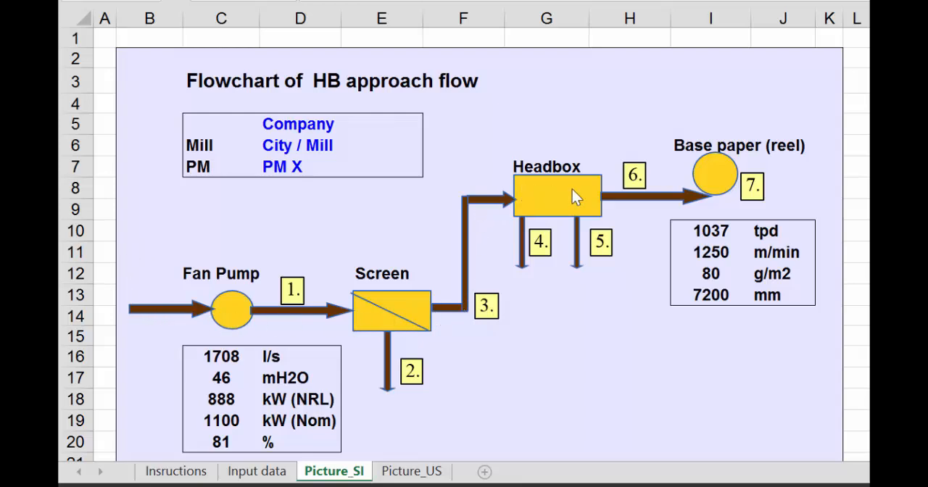
{"action": "mouse_move", "coordinate": [711, 313]}
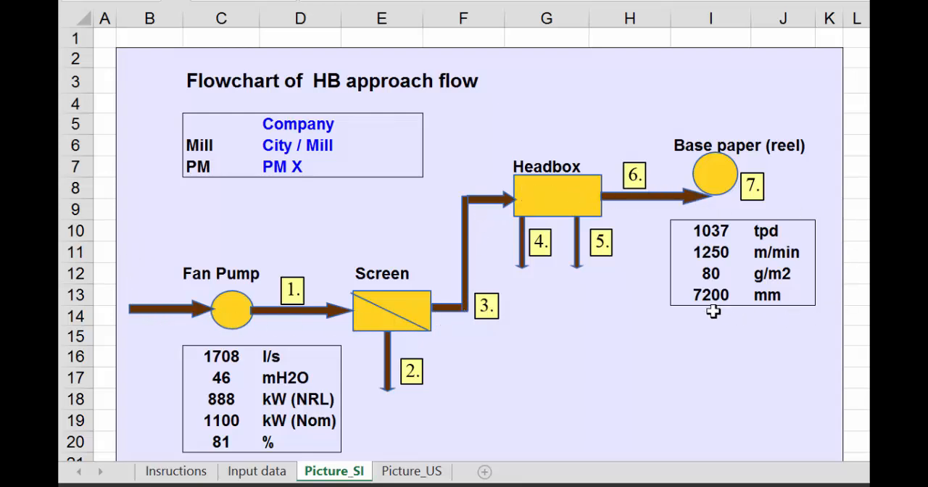
{"action": "mouse_move", "coordinate": [699, 253]}
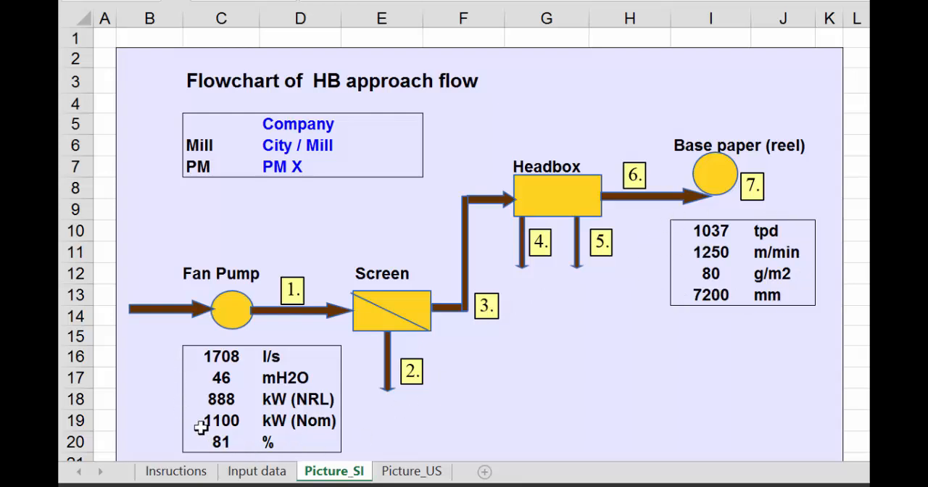
{"action": "mouse_move", "coordinate": [351, 409]}
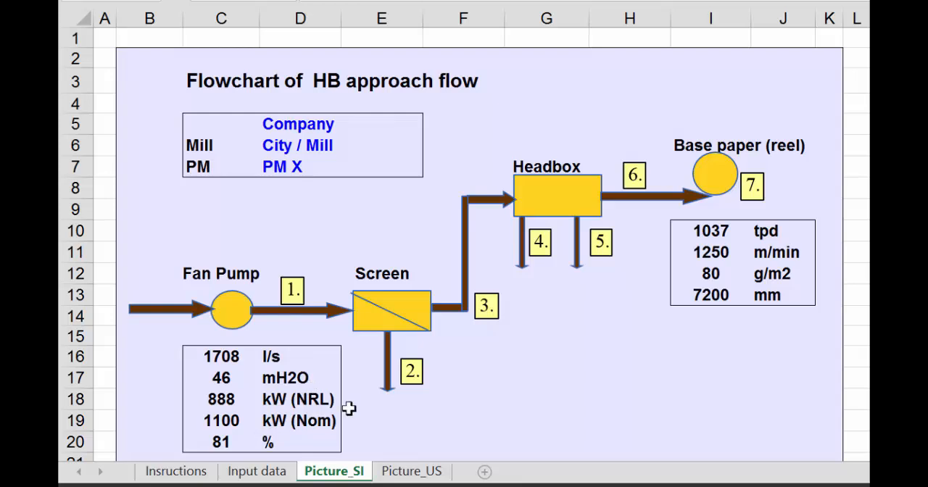
{"action": "mouse_move", "coordinate": [523, 340]}
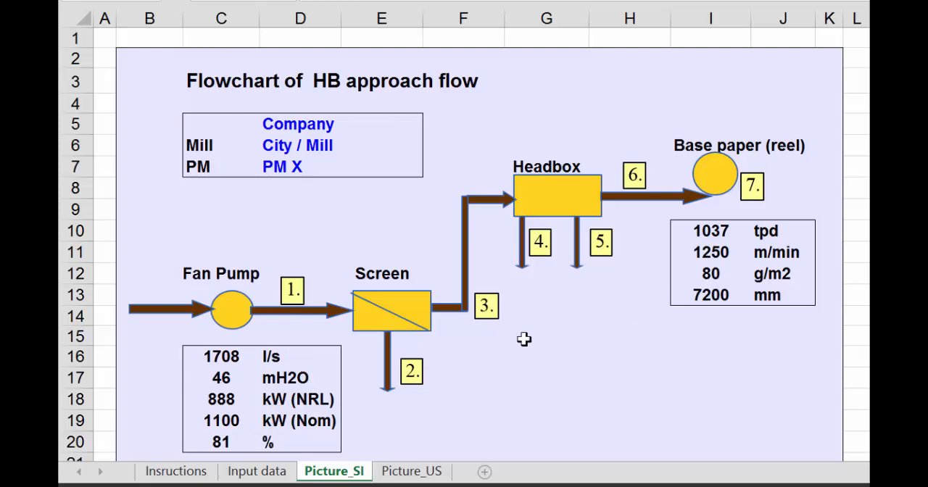
{"action": "mouse_move", "coordinate": [467, 325]}
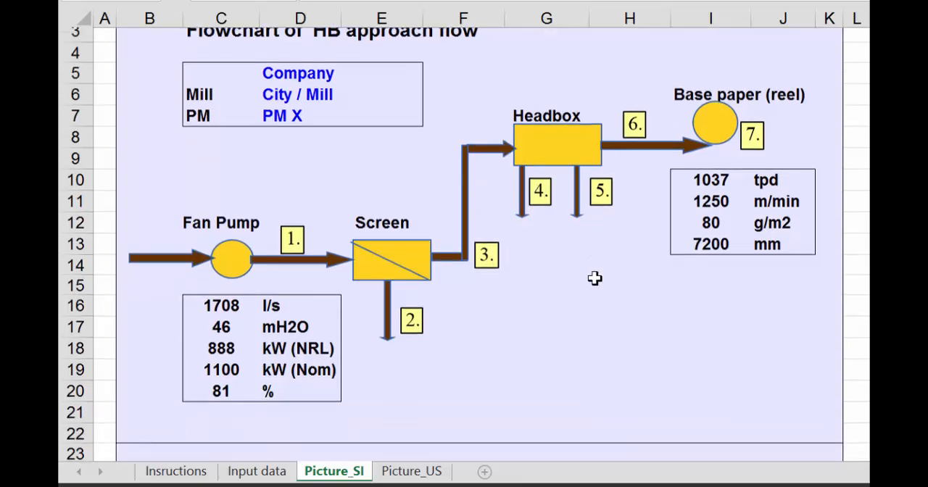
{"action": "scroll", "scroll_direction": "down", "scroll_amount": 3}
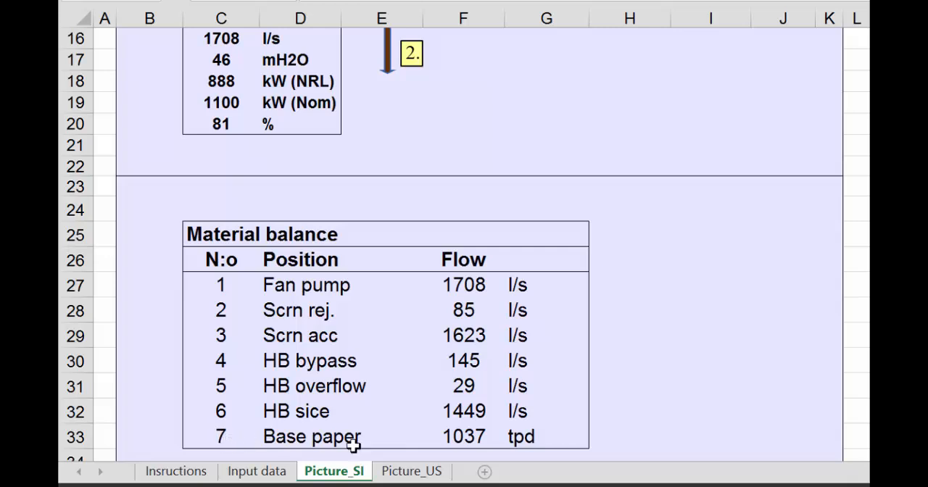
{"action": "mouse_move", "coordinate": [434, 386]}
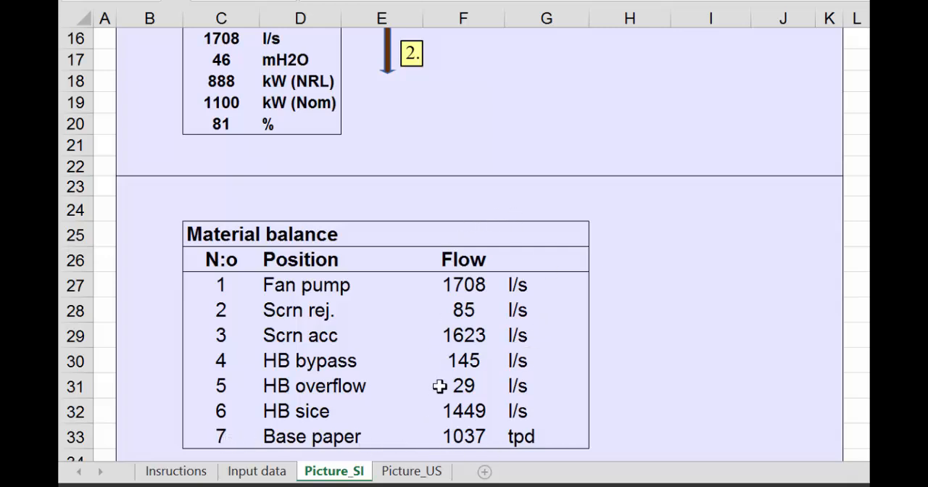
{"action": "scroll", "scroll_direction": "down", "scroll_amount": 3}
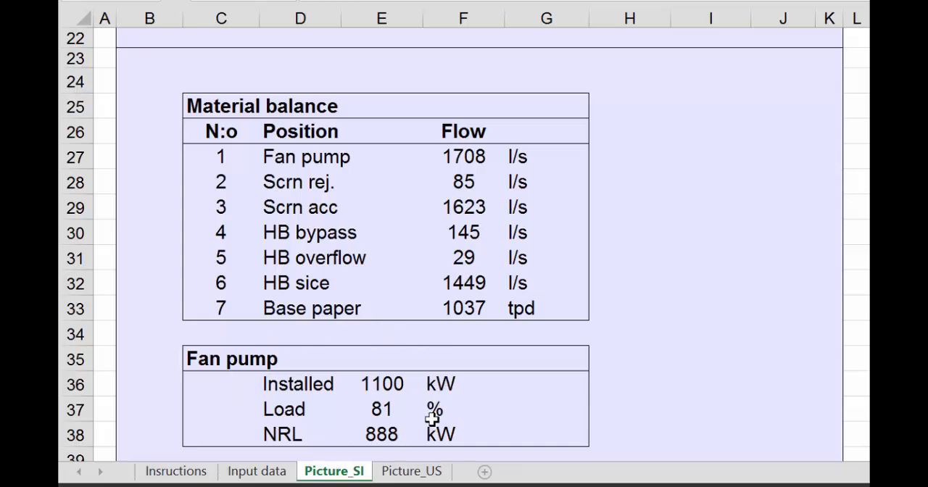
{"action": "mouse_move", "coordinate": [415, 398]}
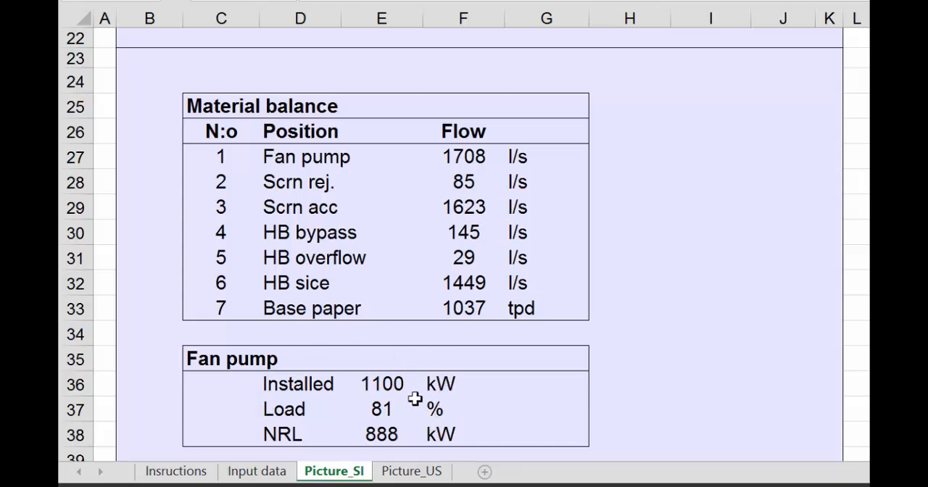
{"action": "mouse_move", "coordinate": [408, 409]}
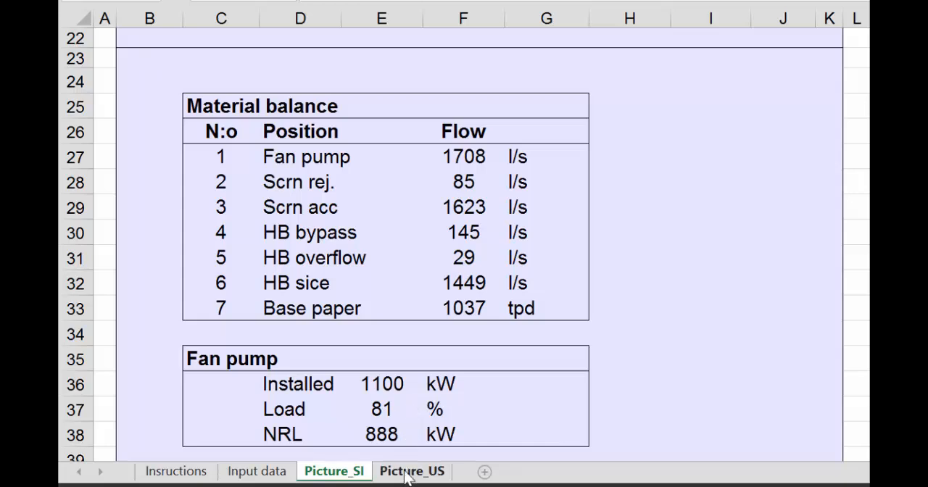
Review the US-units flowchart's material balance: fan pump 27079 gpm, 1192 hp, base paper 1037 tpd.
{"action": "left_click", "coordinate": [409, 471]}
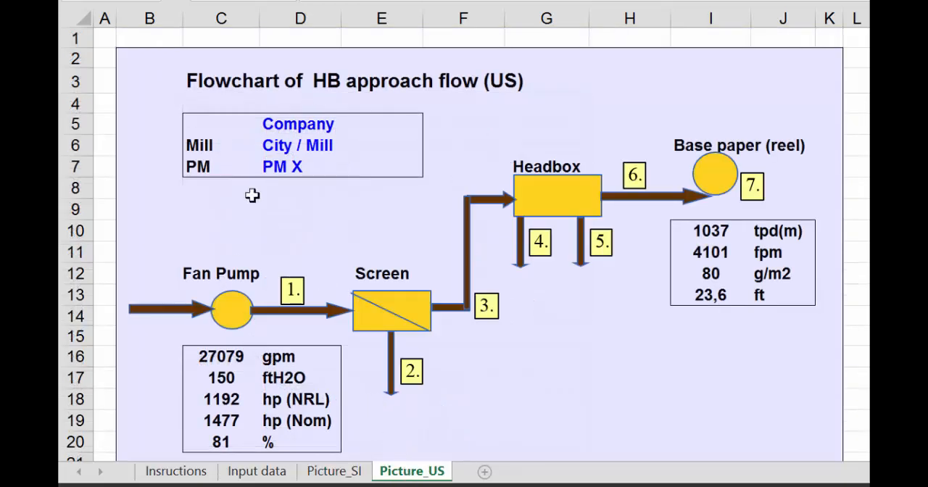
{"action": "scroll", "scroll_direction": "down", "scroll_amount": 3}
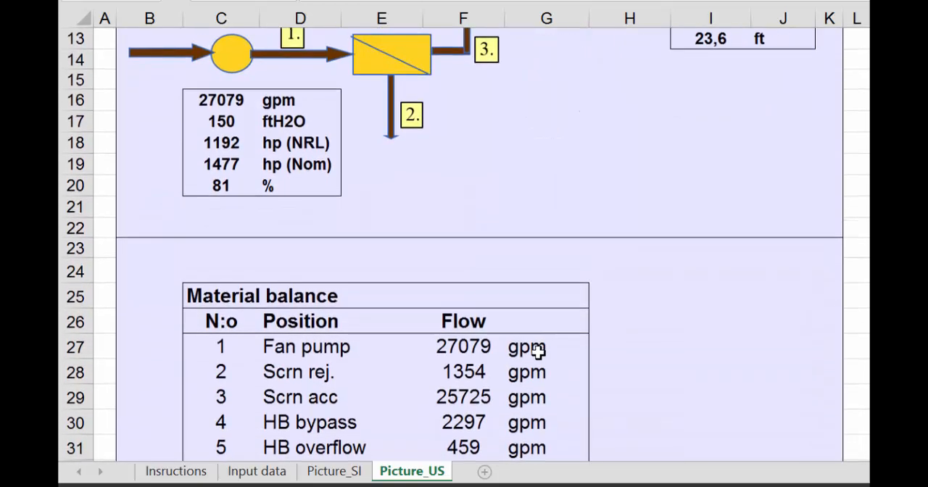
{"action": "scroll", "scroll_direction": "down", "scroll_amount": 3}
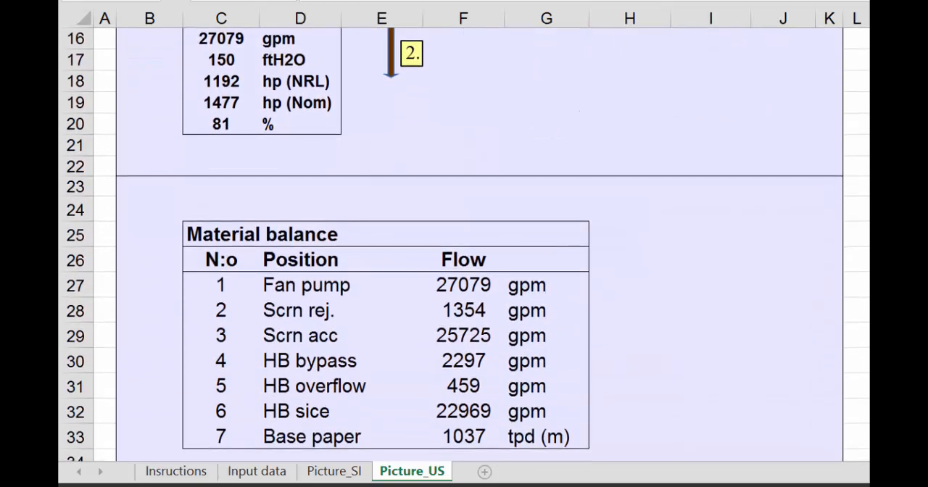
Lower HB consistency to 0,80 % on the Input data sheet and inspect the recalculated slice opening.
{"action": "left_click", "coordinate": [255, 471]}
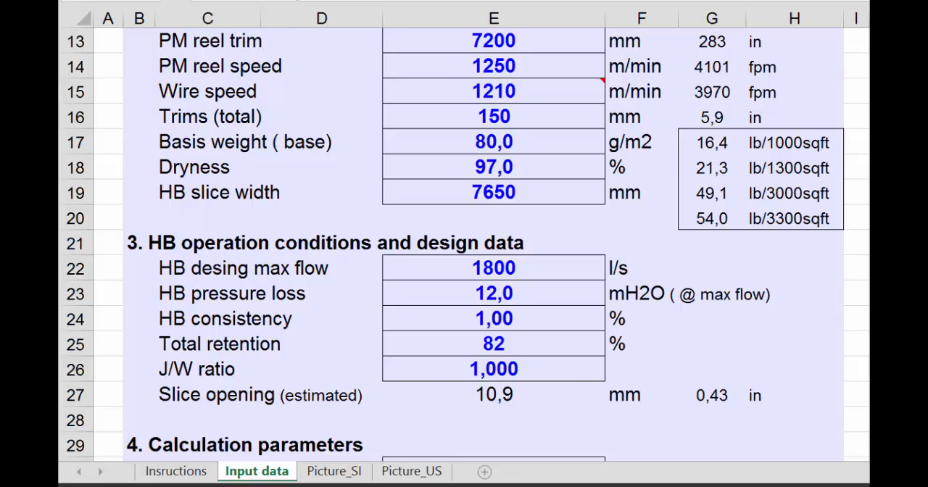
{"action": "mouse_move", "coordinate": [494, 409]}
{"action": "type", "text": "0,8"}
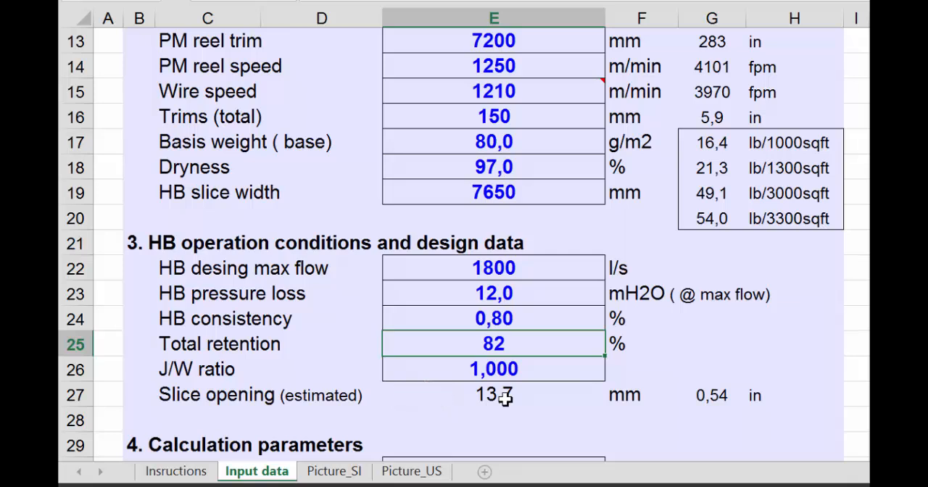
{"action": "left_click", "coordinate": [333, 473]}
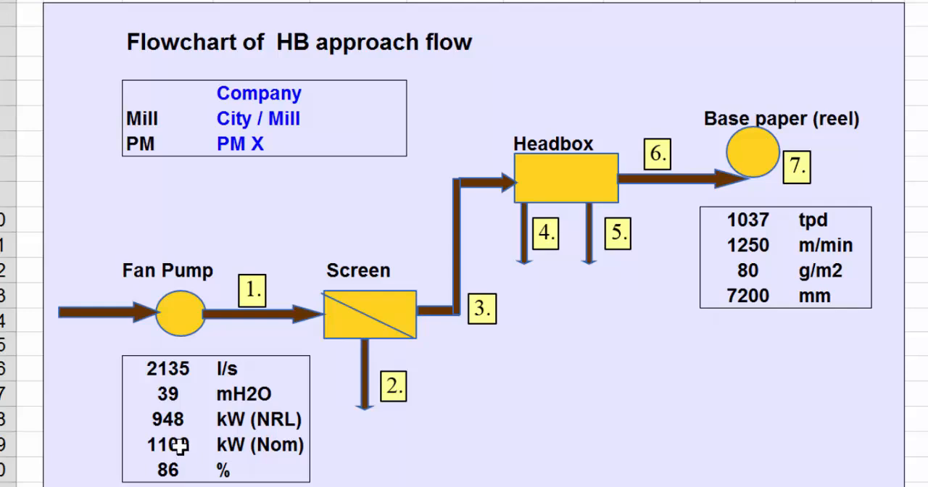
Scroll to the fan pump figures reading 2135 l/s, 948 kW and 86 % load.
{"action": "scroll", "scroll_direction": "down", "scroll_amount": 3}
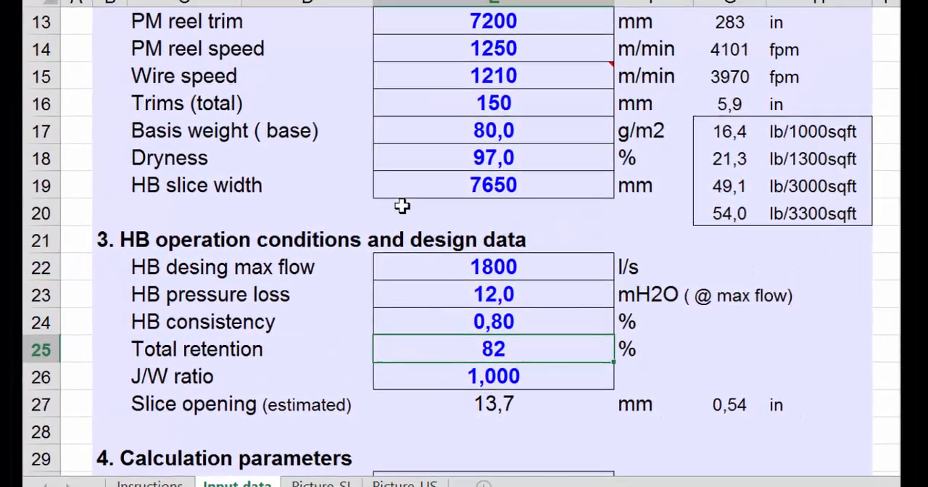
Set the PM reel speed to 1400 m/min, with wire speed updating to 1355 m/min.
{"action": "left_click", "coordinate": [493, 58]}
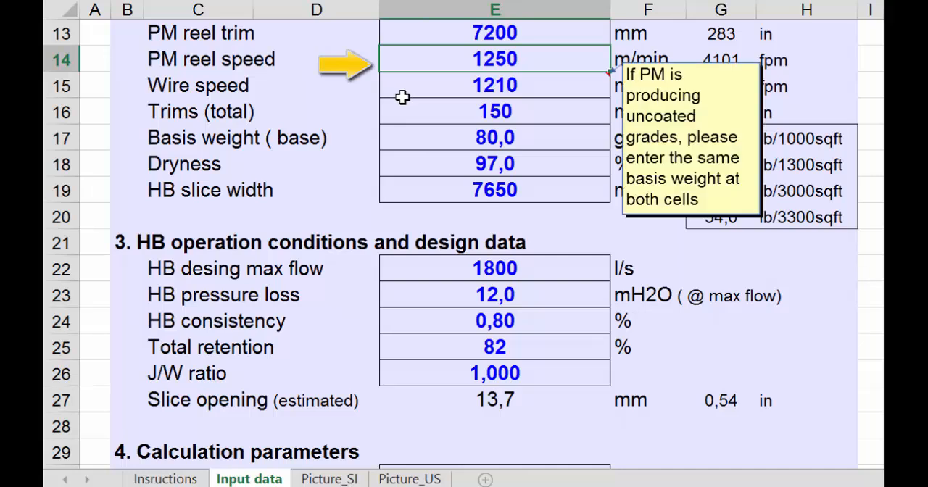
{"action": "type", "text": "14"}
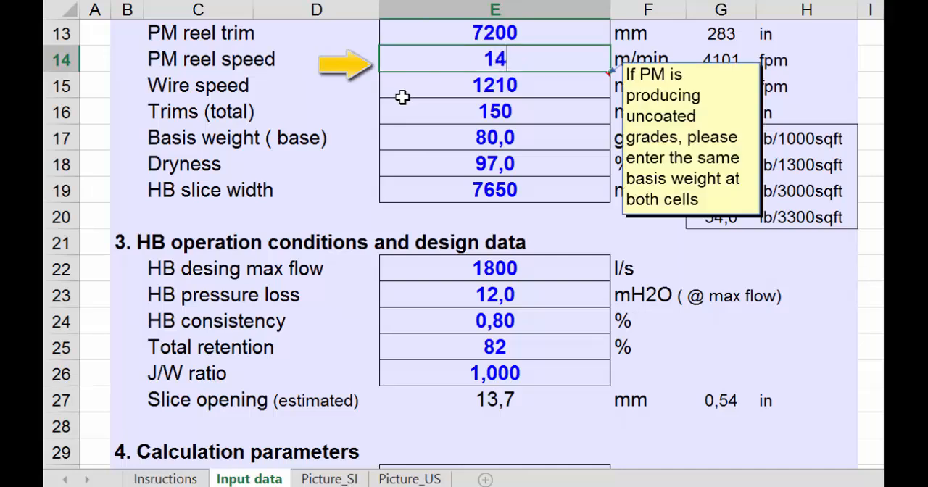
{"action": "type", "text": "1400"}
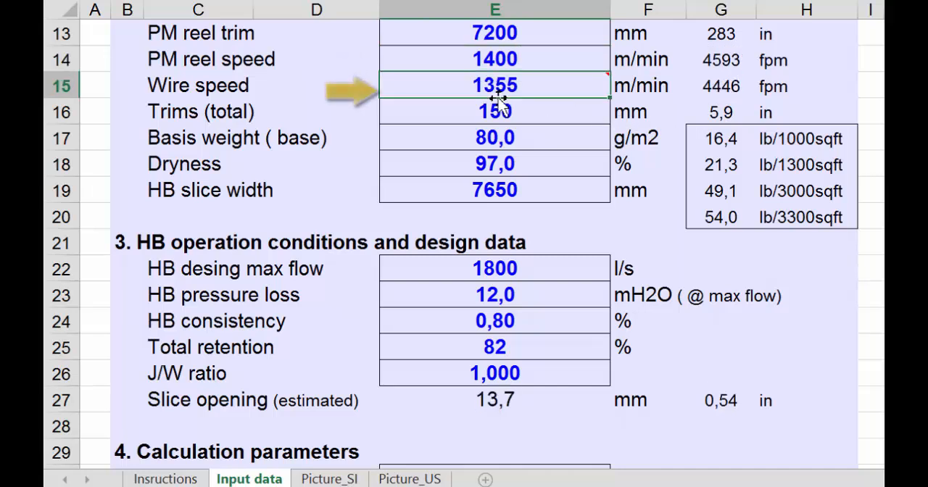
{"action": "mouse_move", "coordinate": [478, 81]}
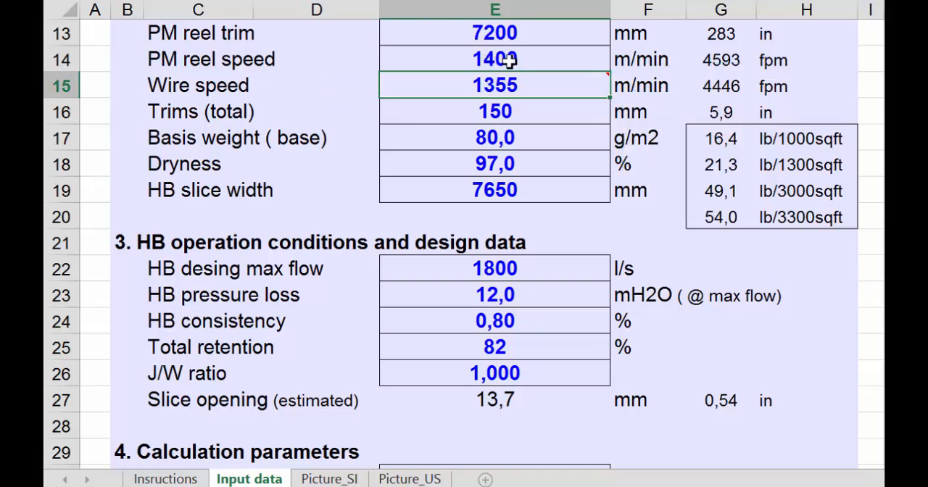
{"action": "left_click", "coordinate": [494, 58]}
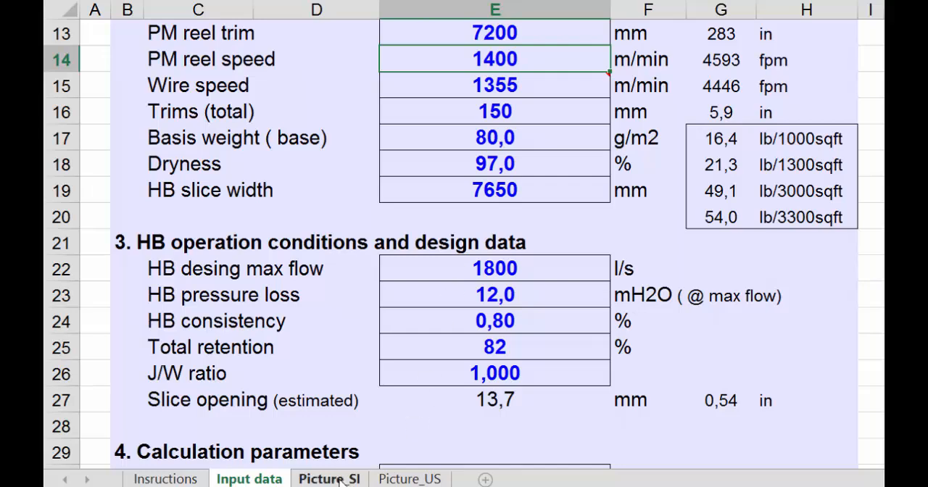
Show the SI flowchart's fan pump summary: 2392 l/s, 42 mH2O, 1140 kW, 104 % load.
{"action": "left_click", "coordinate": [327, 479]}
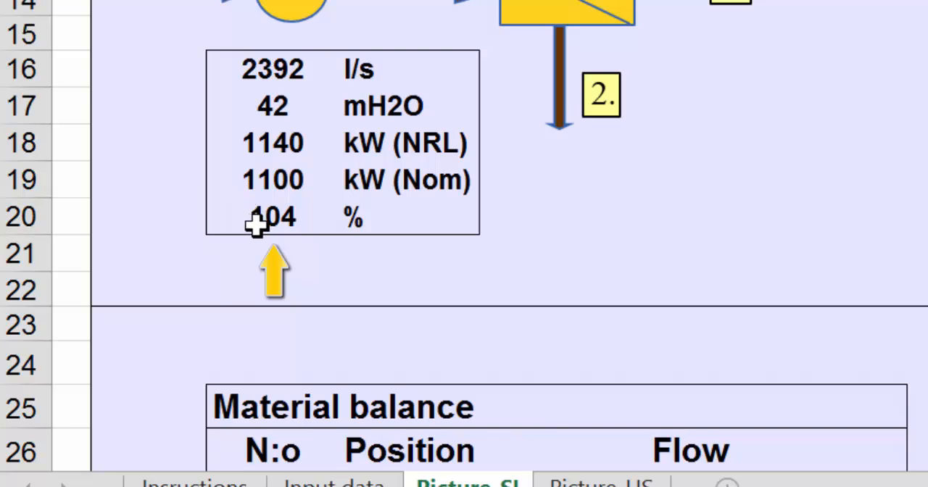
{"action": "mouse_move", "coordinate": [231, 216]}
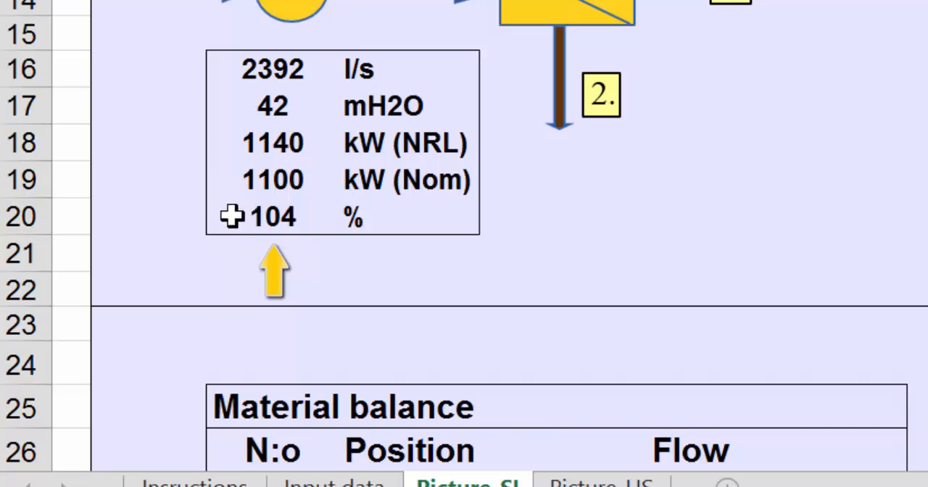
{"action": "scroll", "scroll_direction": "down", "scroll_amount": 3}
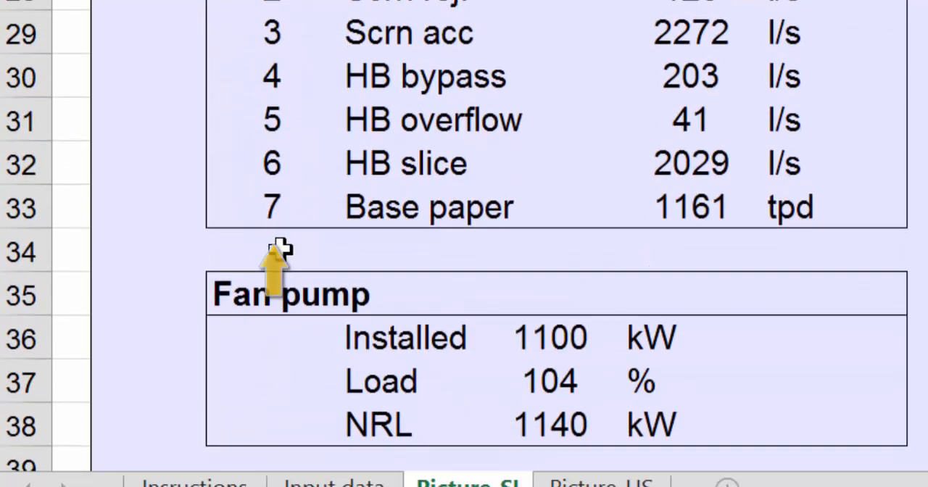
{"action": "scroll", "scroll_direction": "down", "scroll_amount": 3}
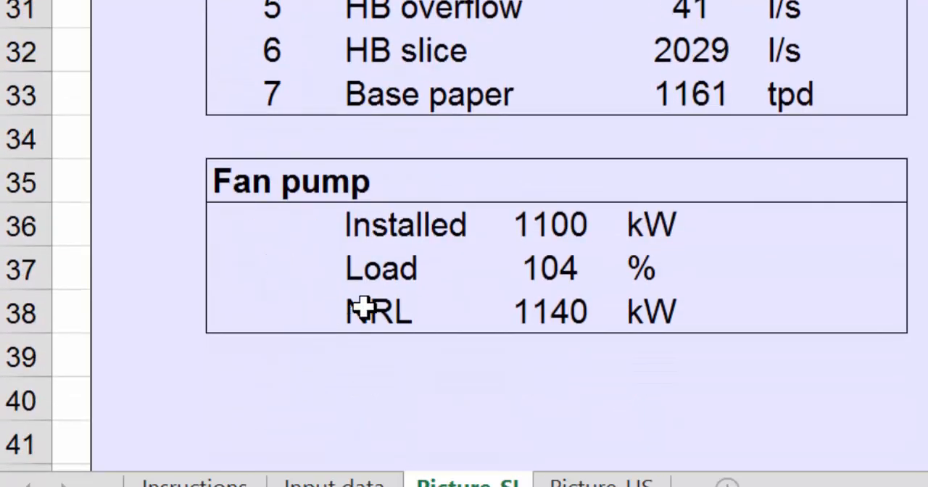